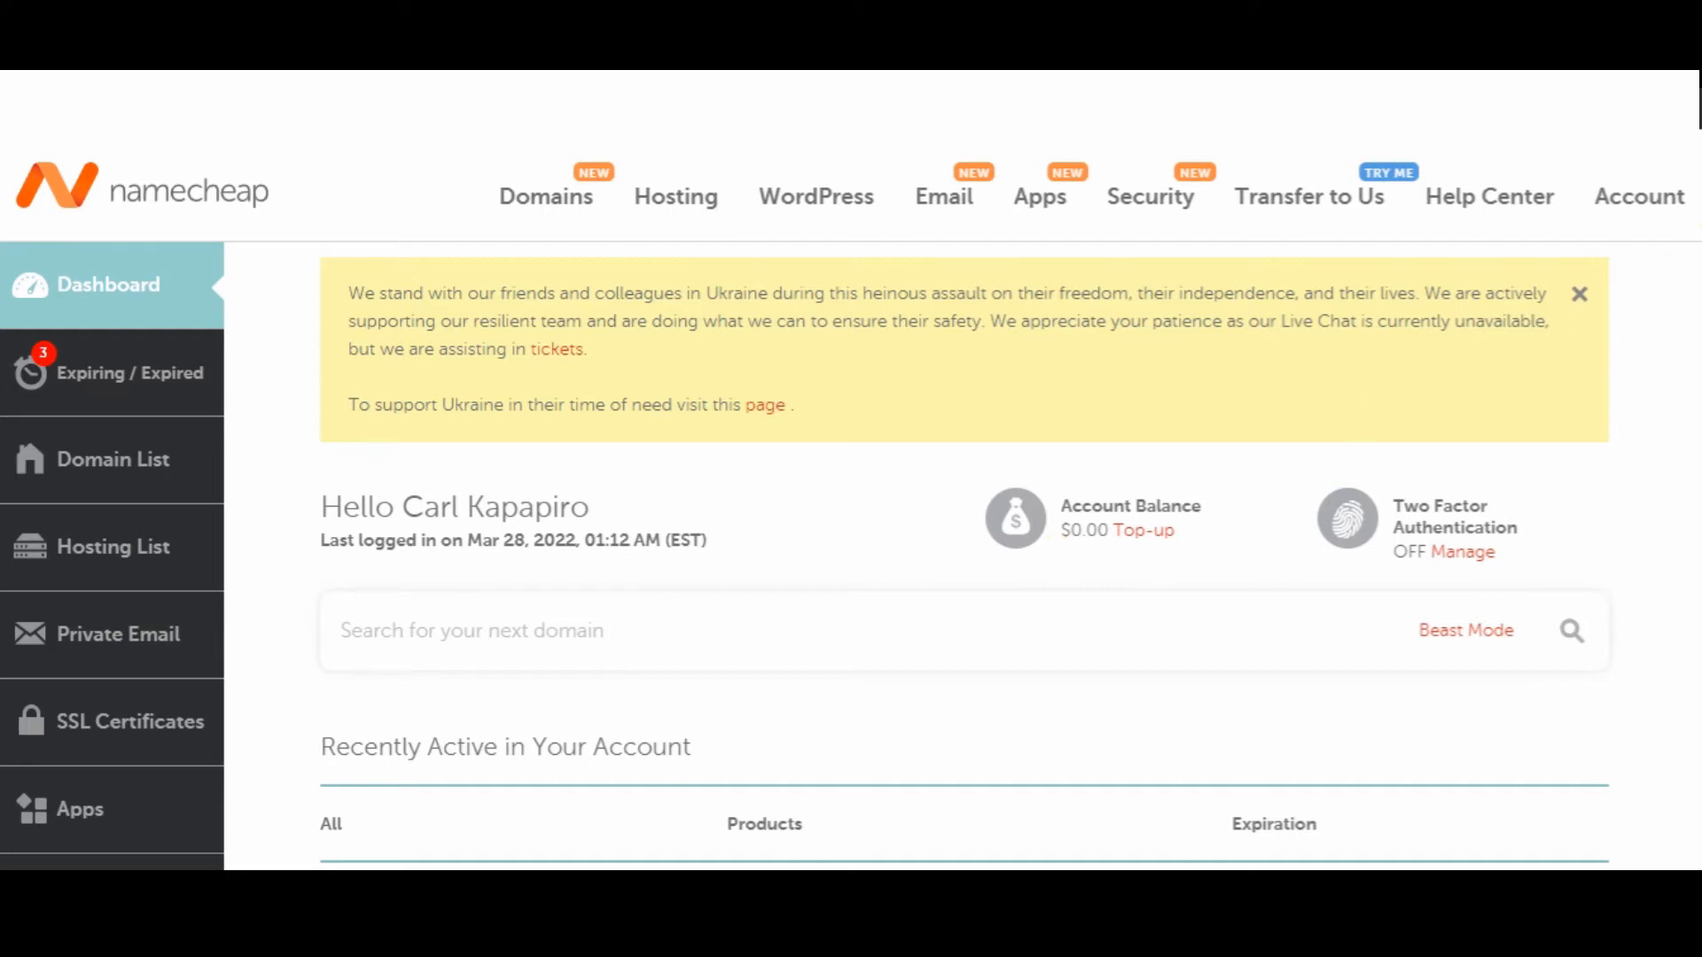
From Recently Active, go to cPanel for the snctmarketing.com Stellar Plus hosting plan
scroll(down, 3)
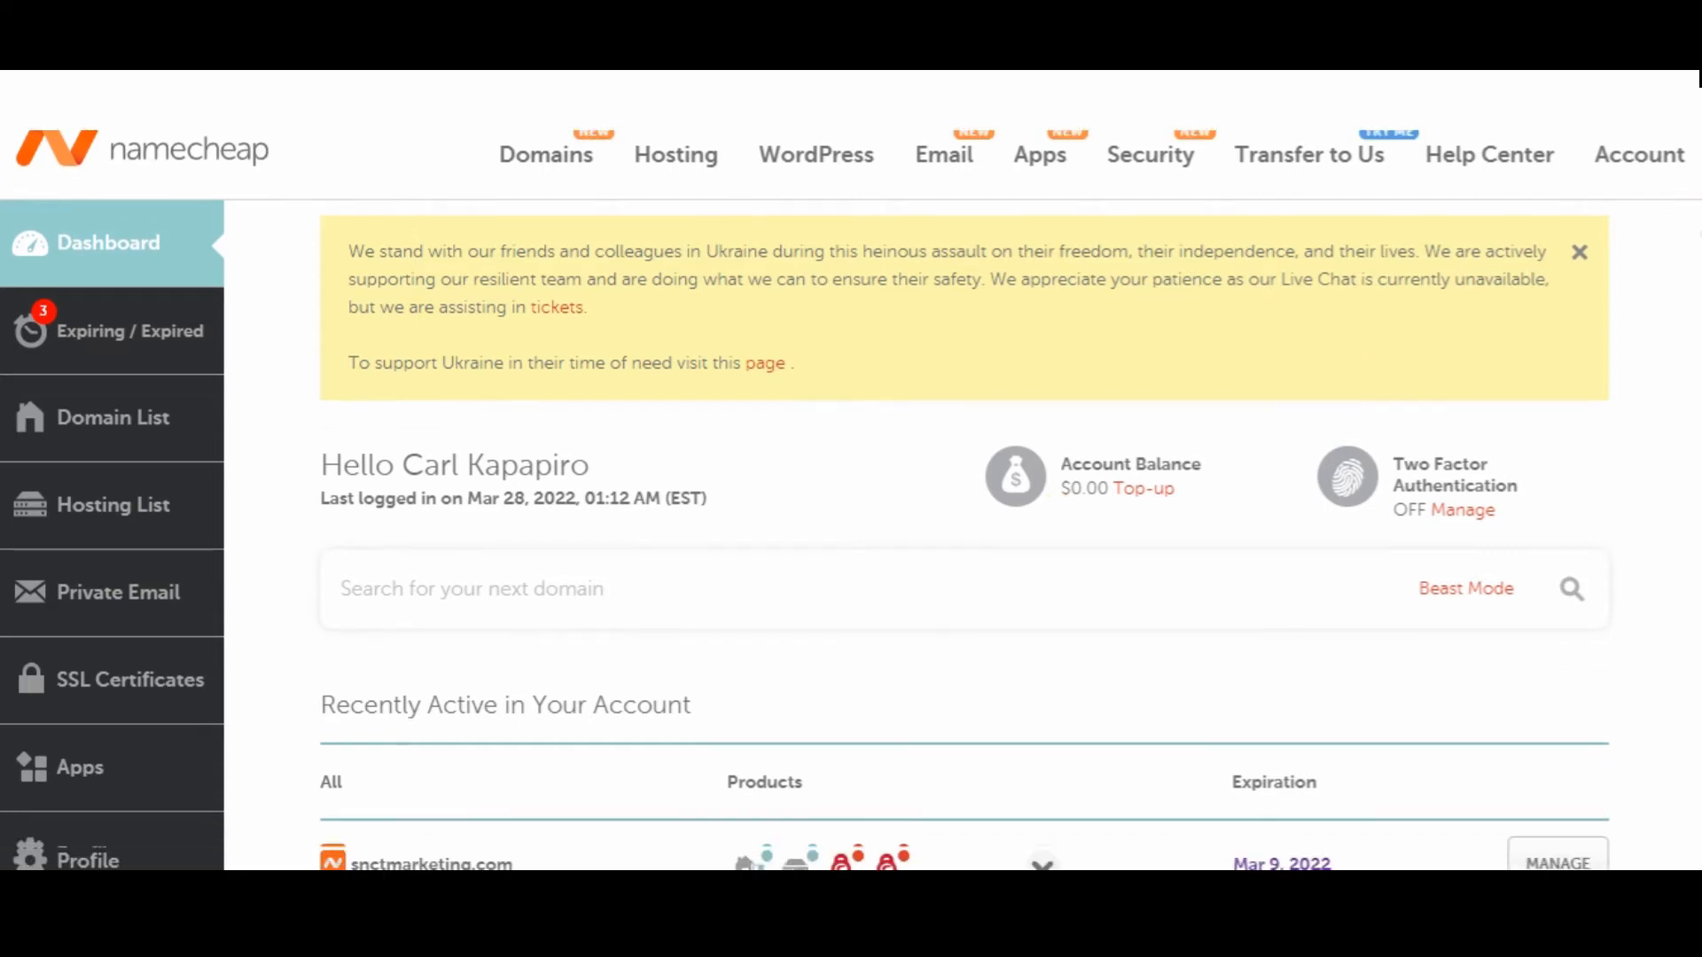
scroll(down, 3)
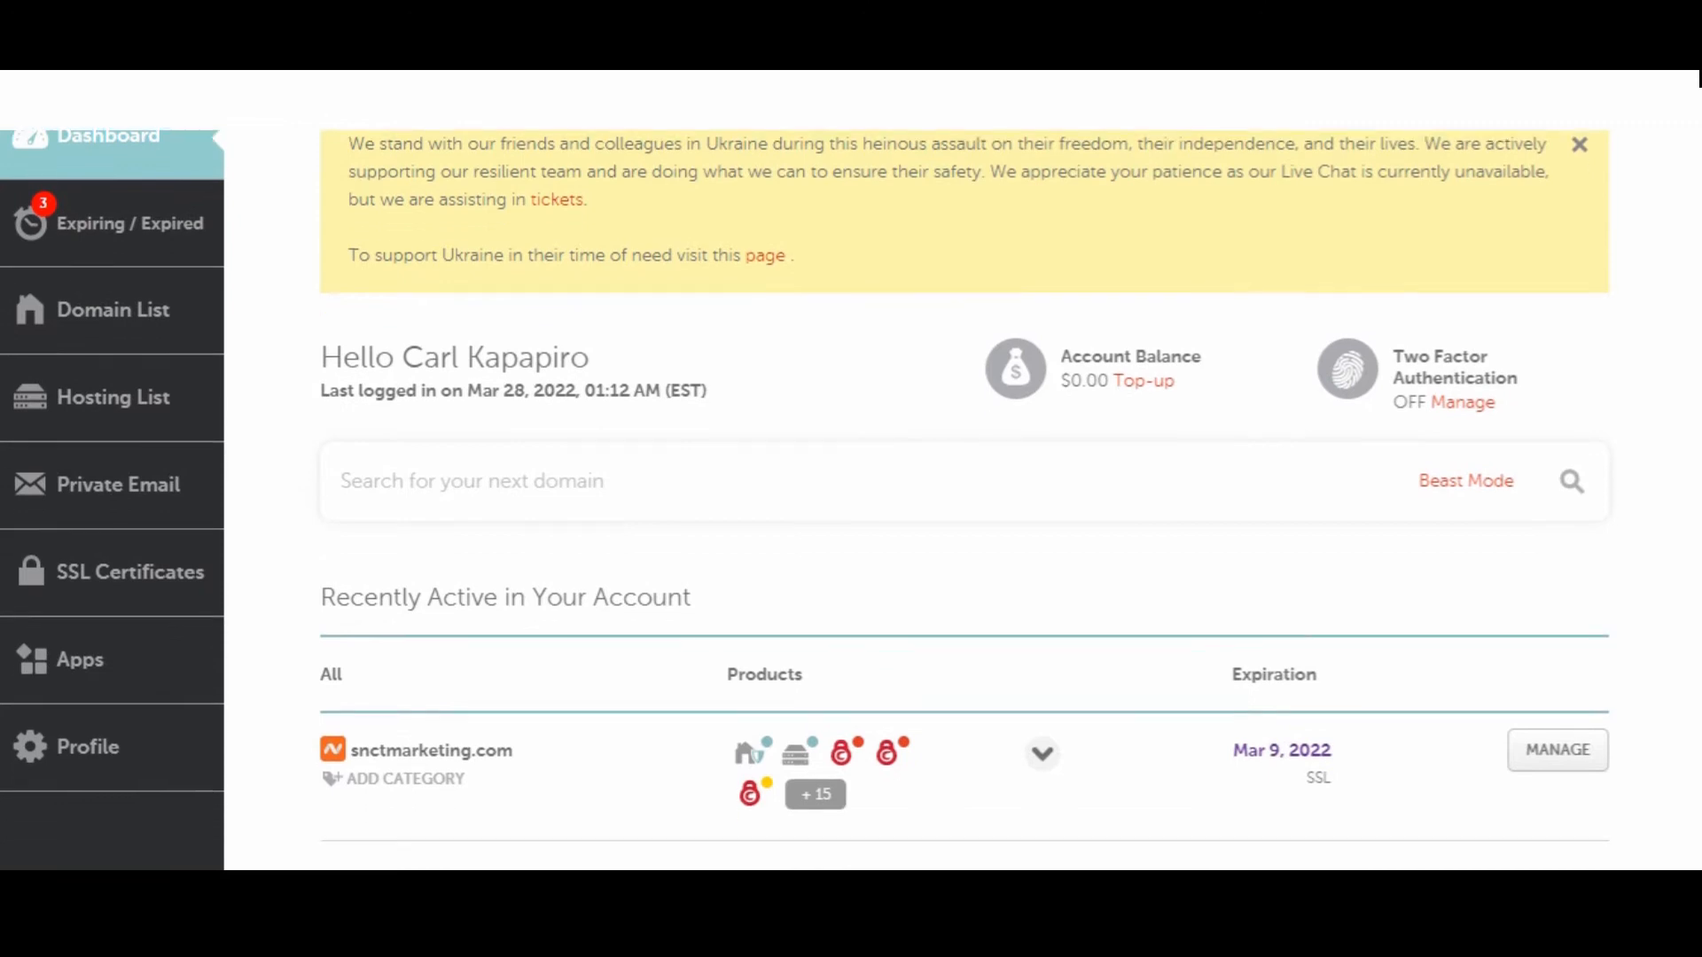
scroll(down, 3)
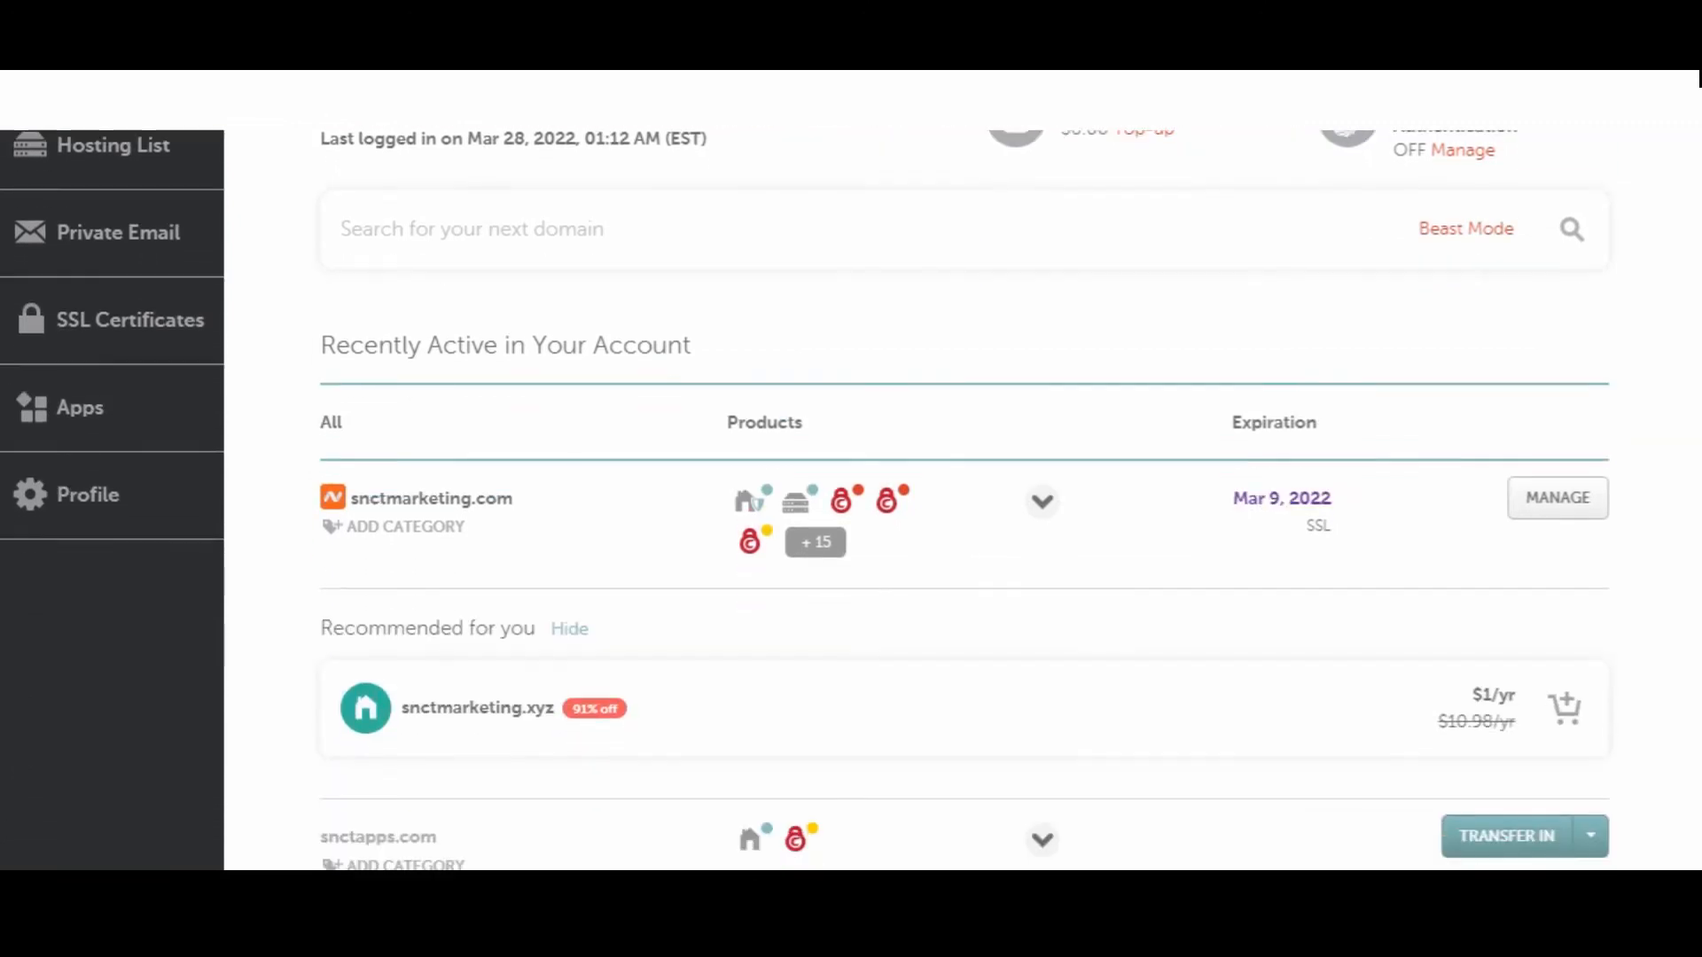
scroll(down, 3)
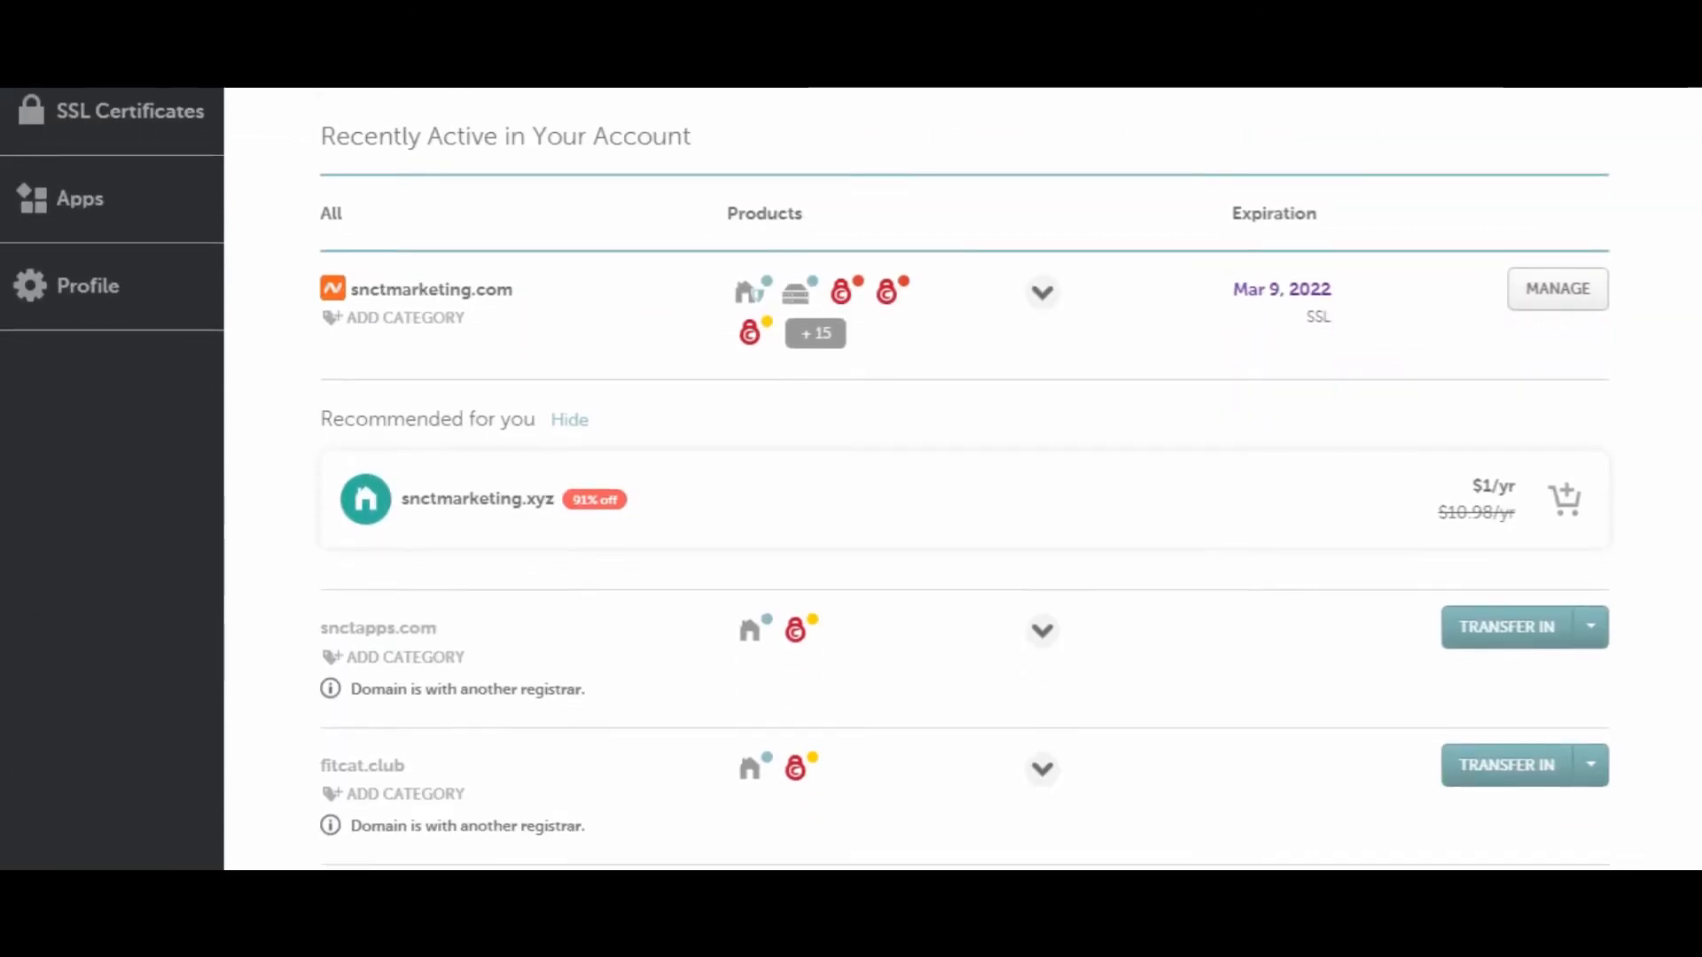
scroll(down, 3)
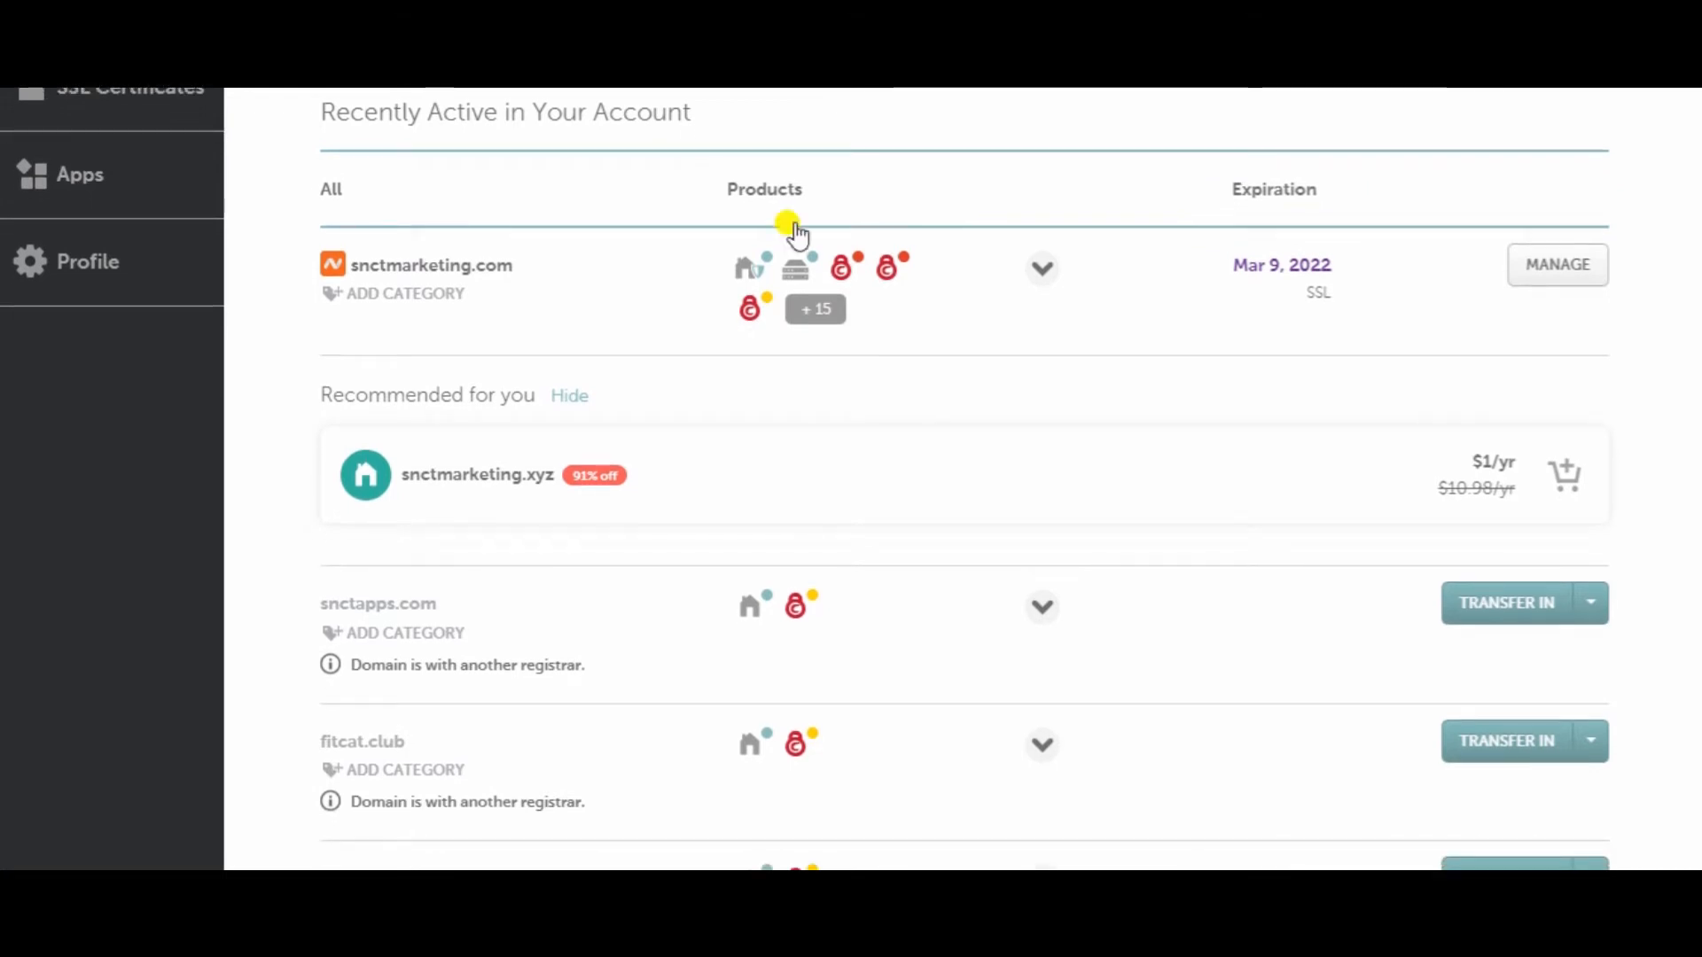
mouse_move(748, 316)
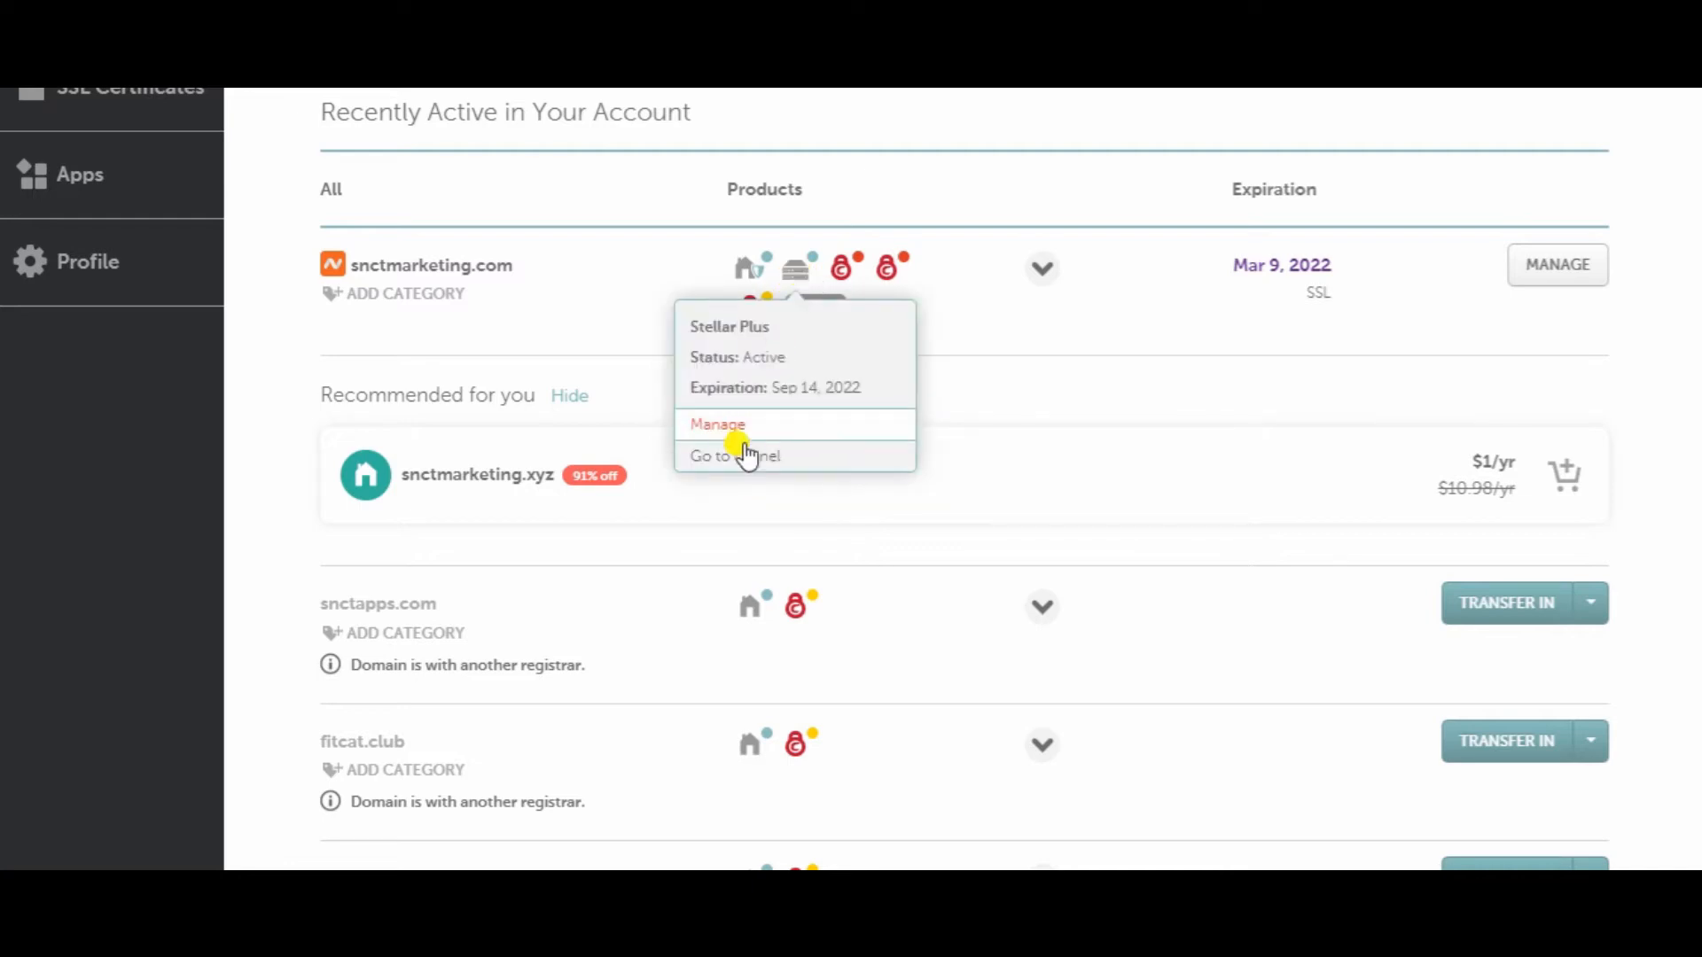
click(718, 423)
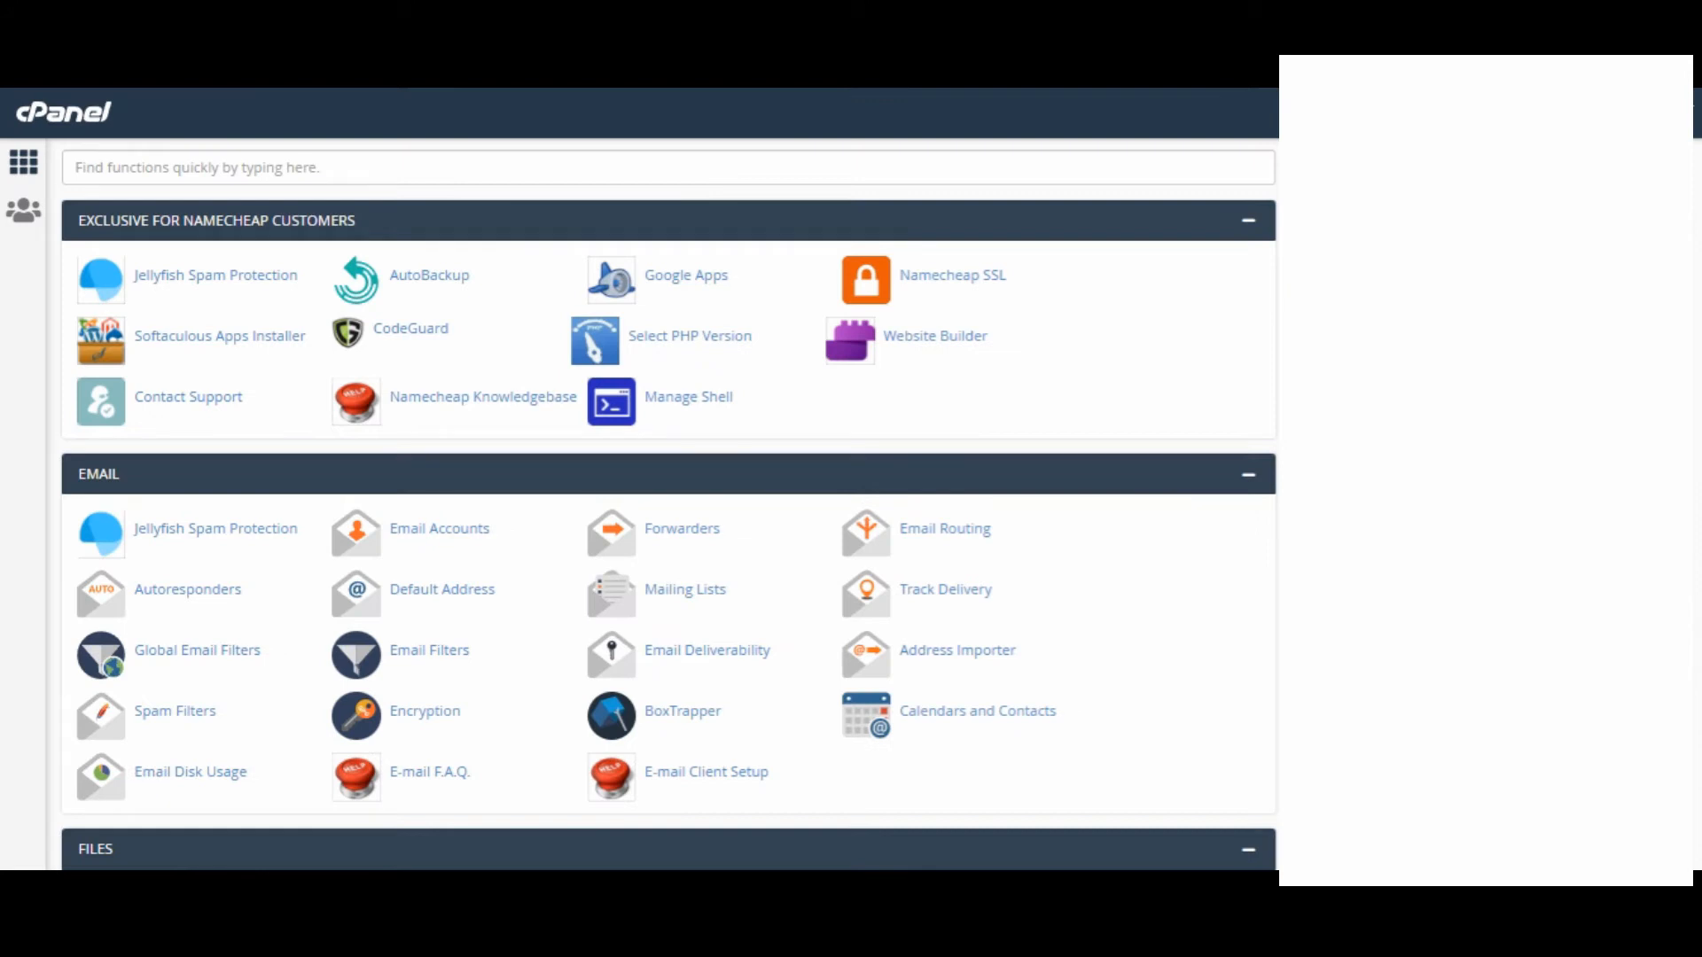
Under Softaculous Apps Installer, bring up the WordPress script page
scroll(down, 3)
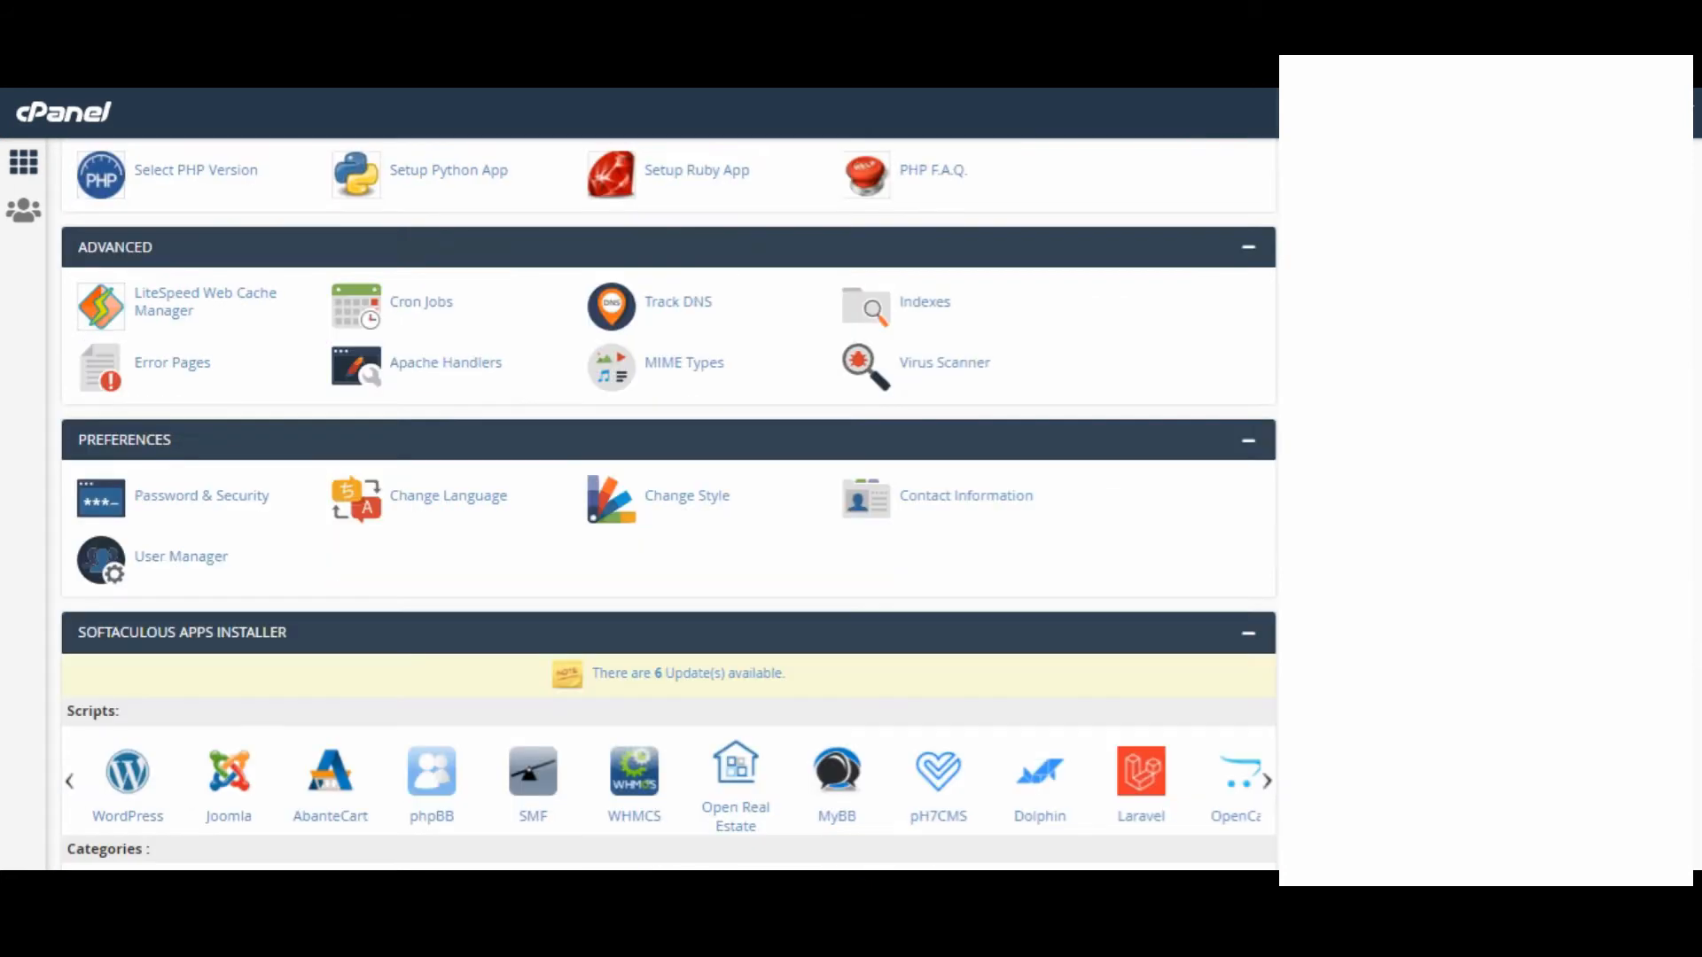
scroll(down, 3)
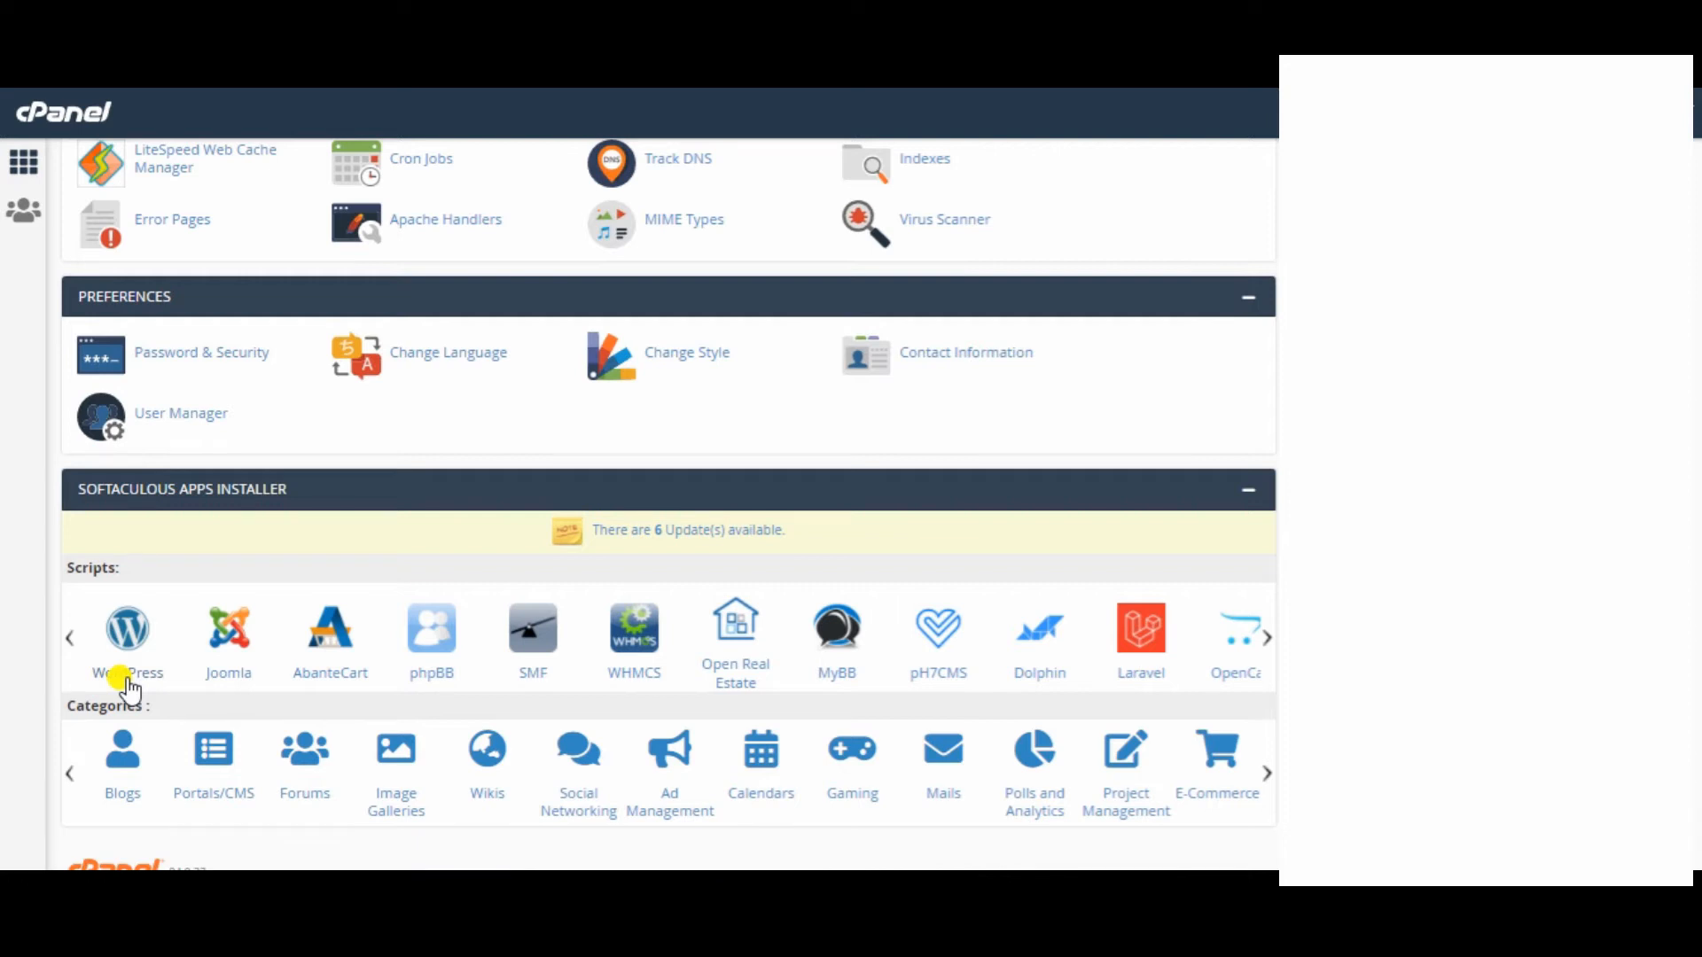
click(128, 629)
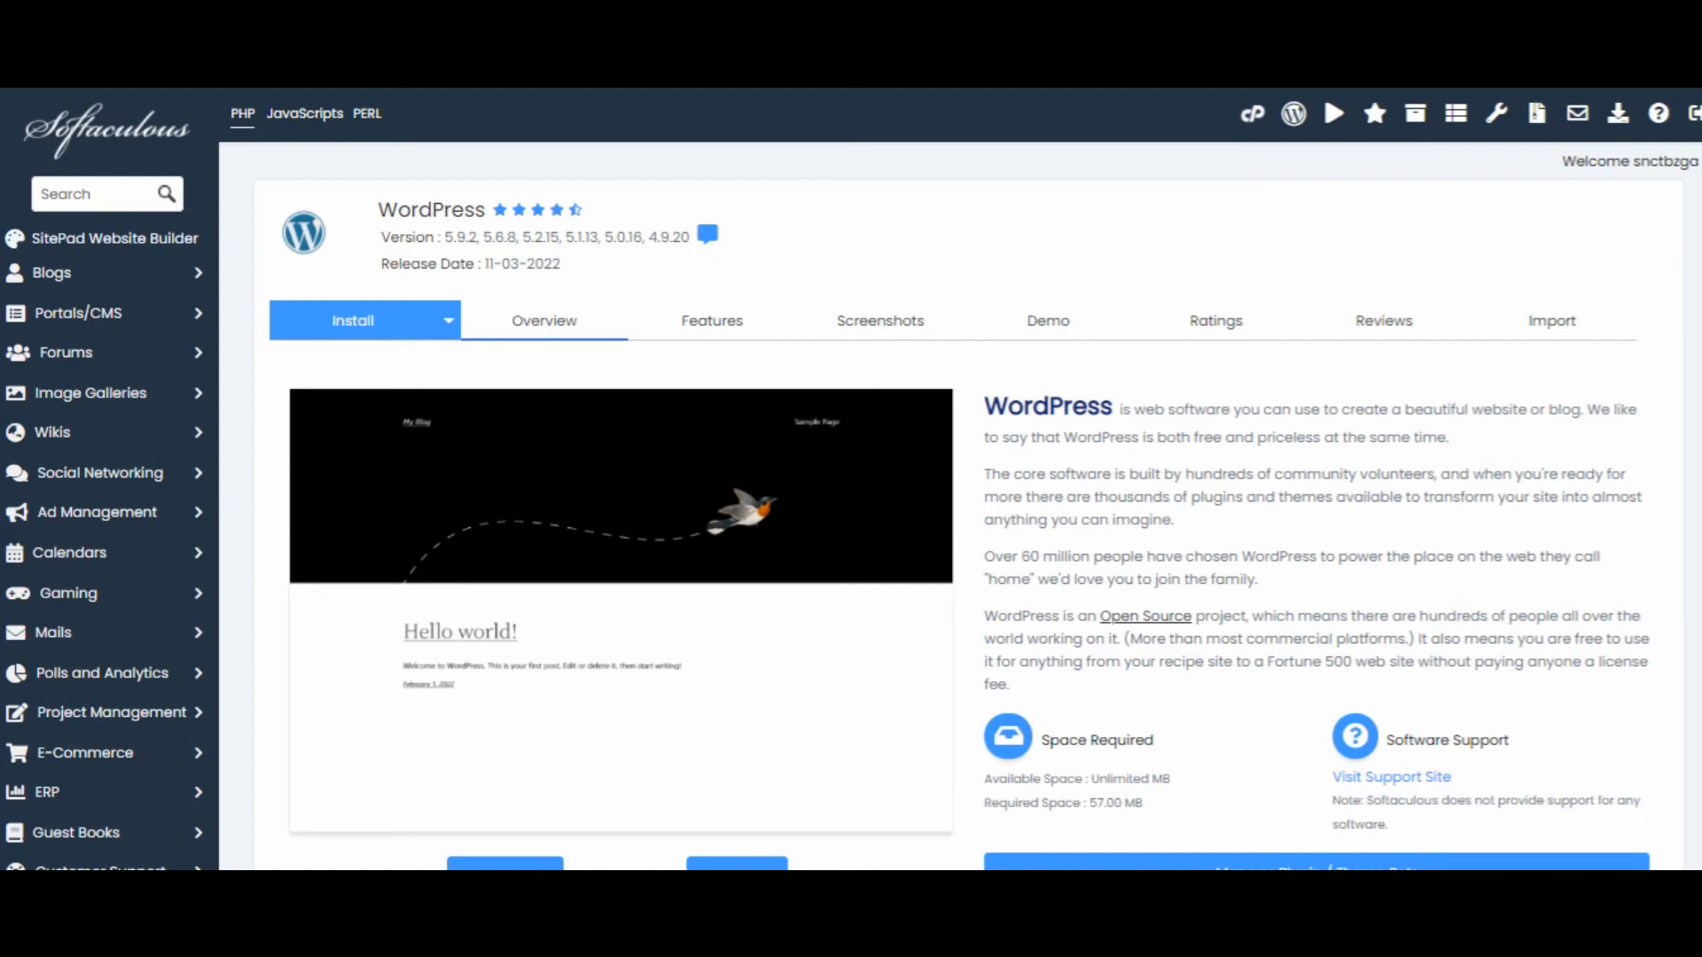
scroll(down, 3)
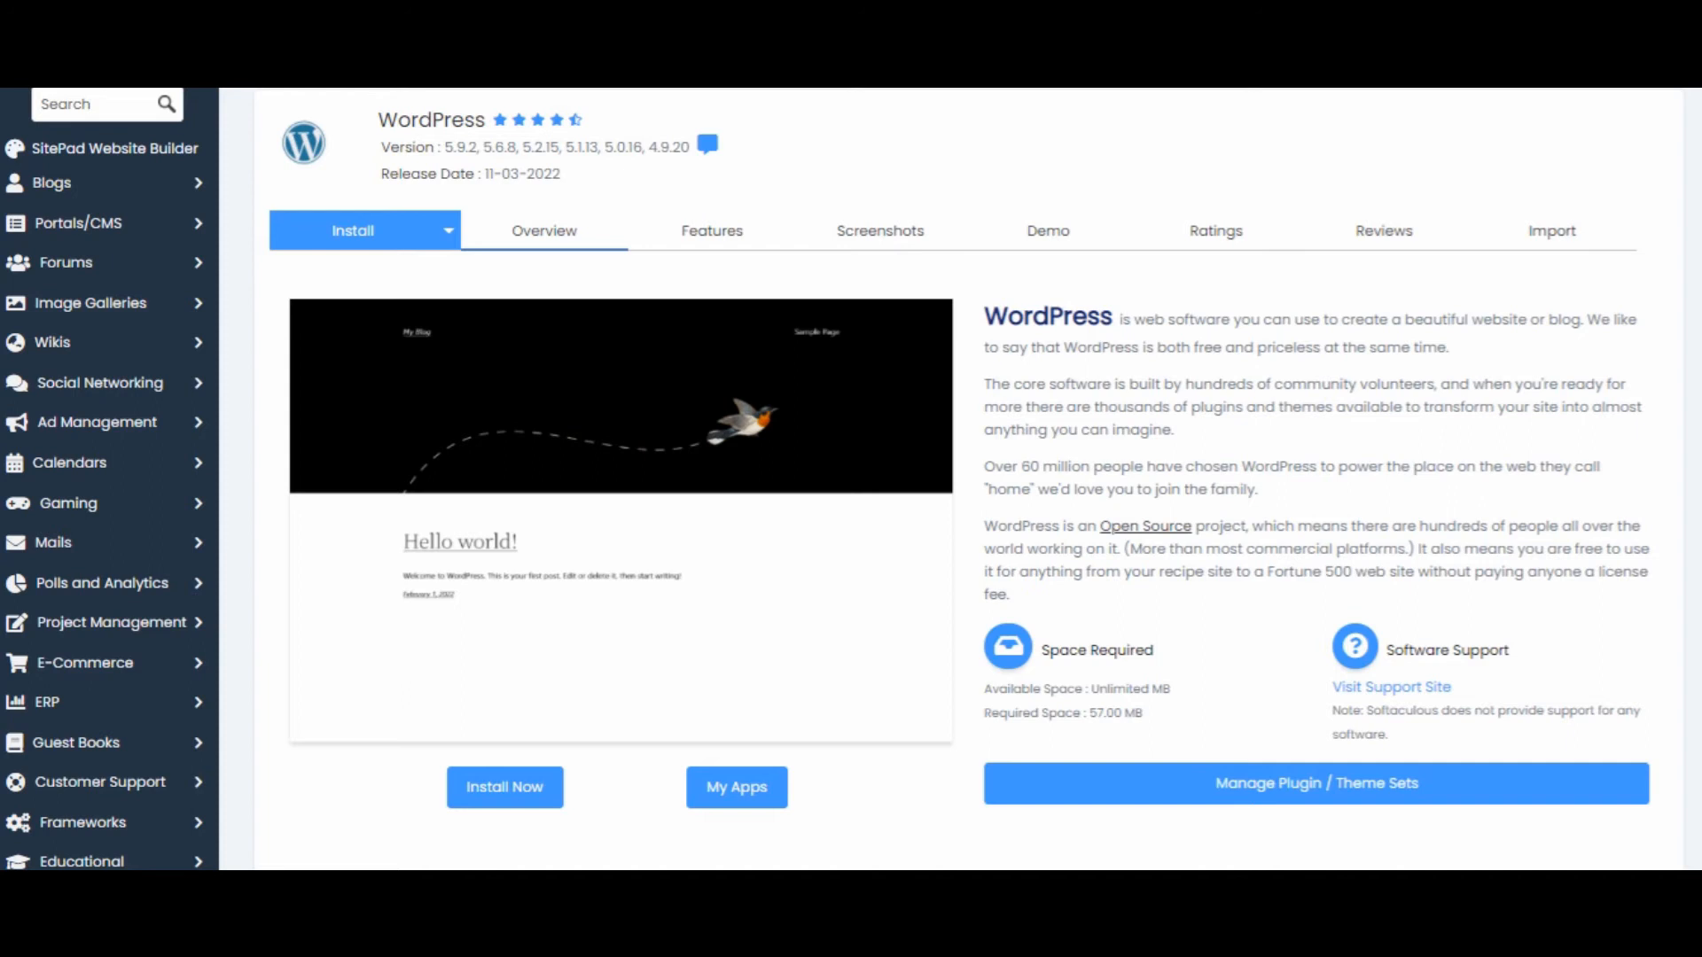
mouse_move(1125, 151)
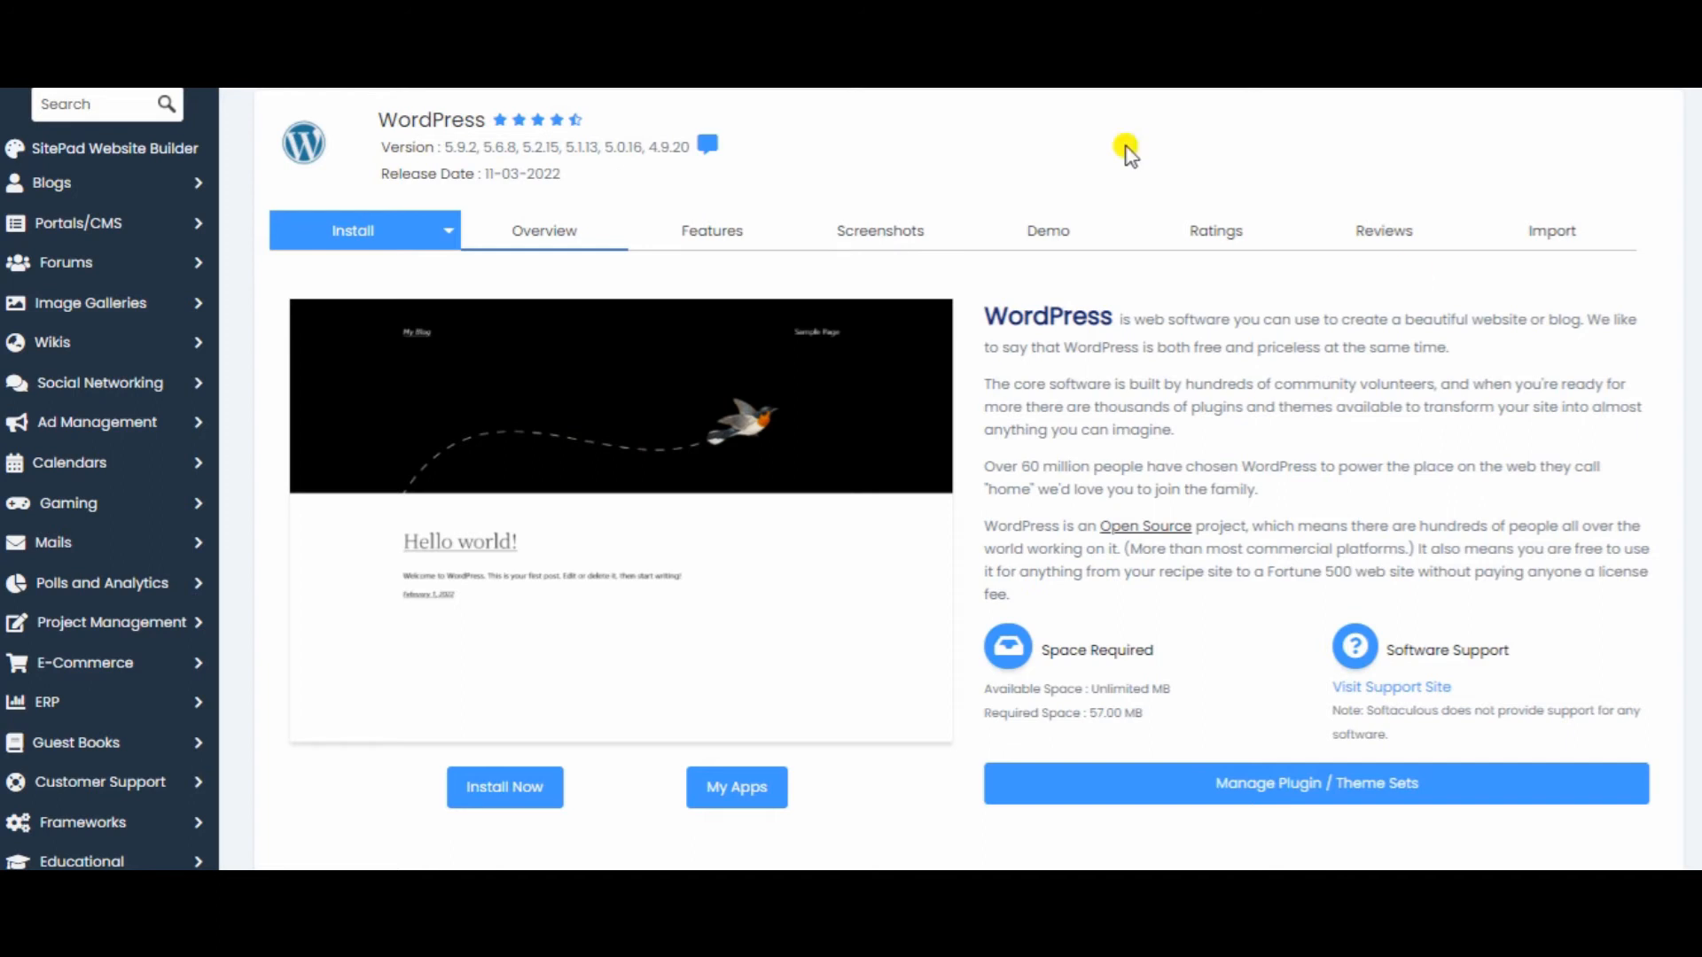
scroll(down, 3)
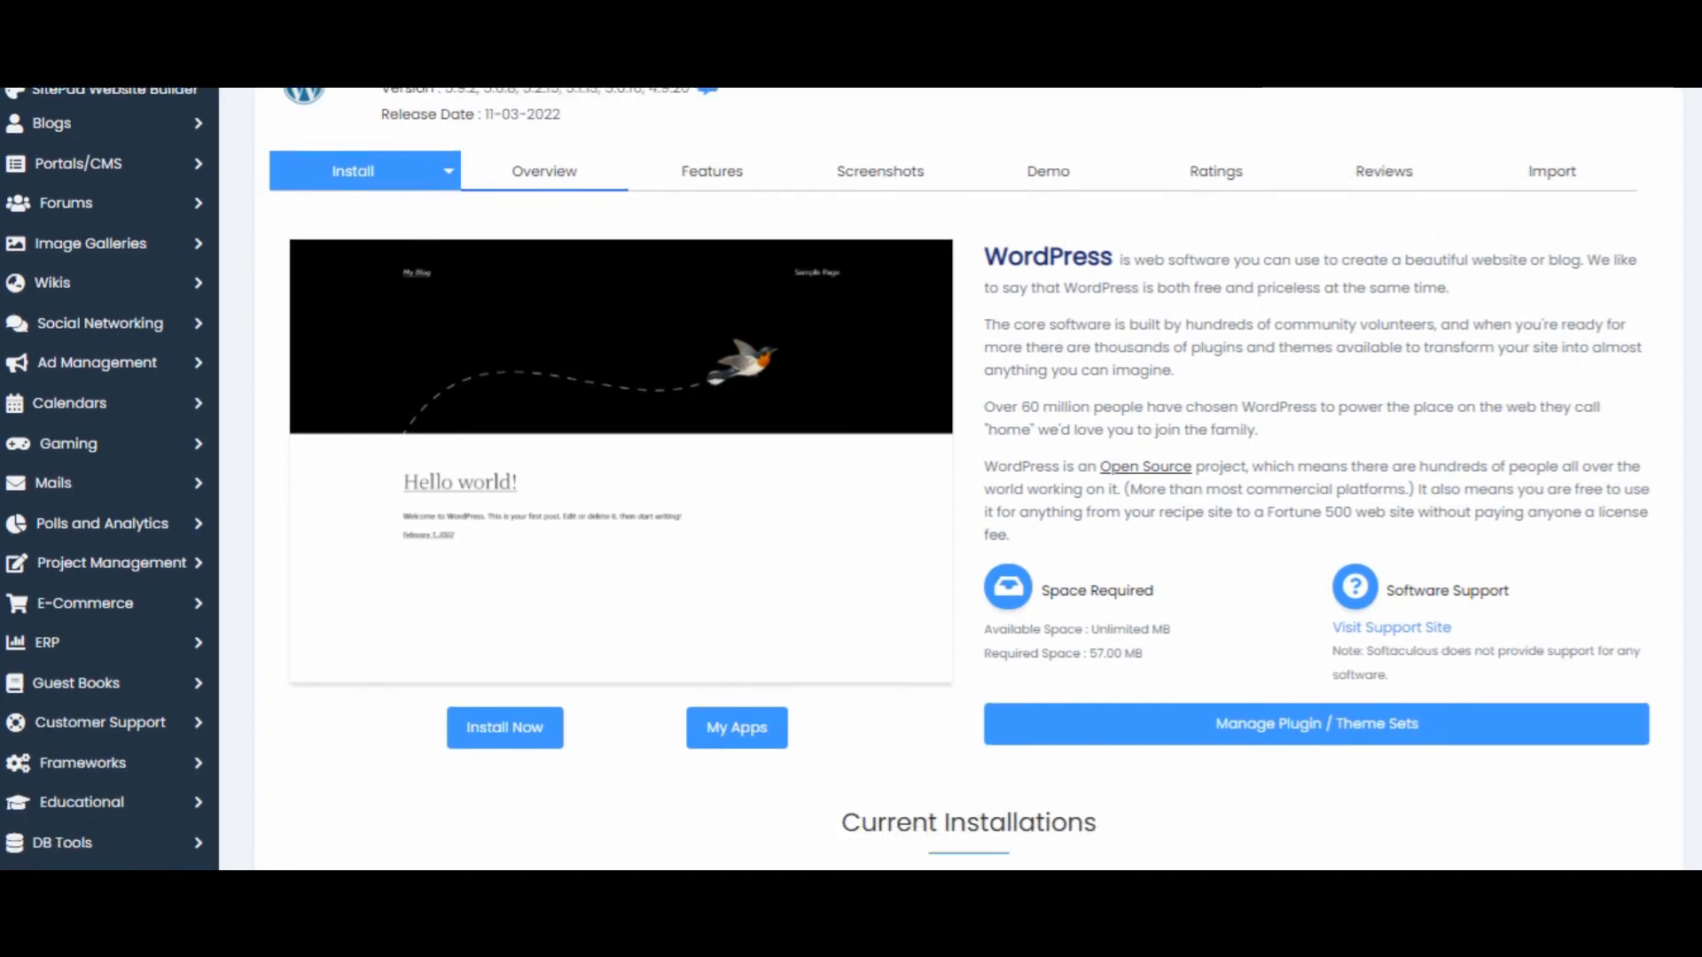
scroll(down, 3)
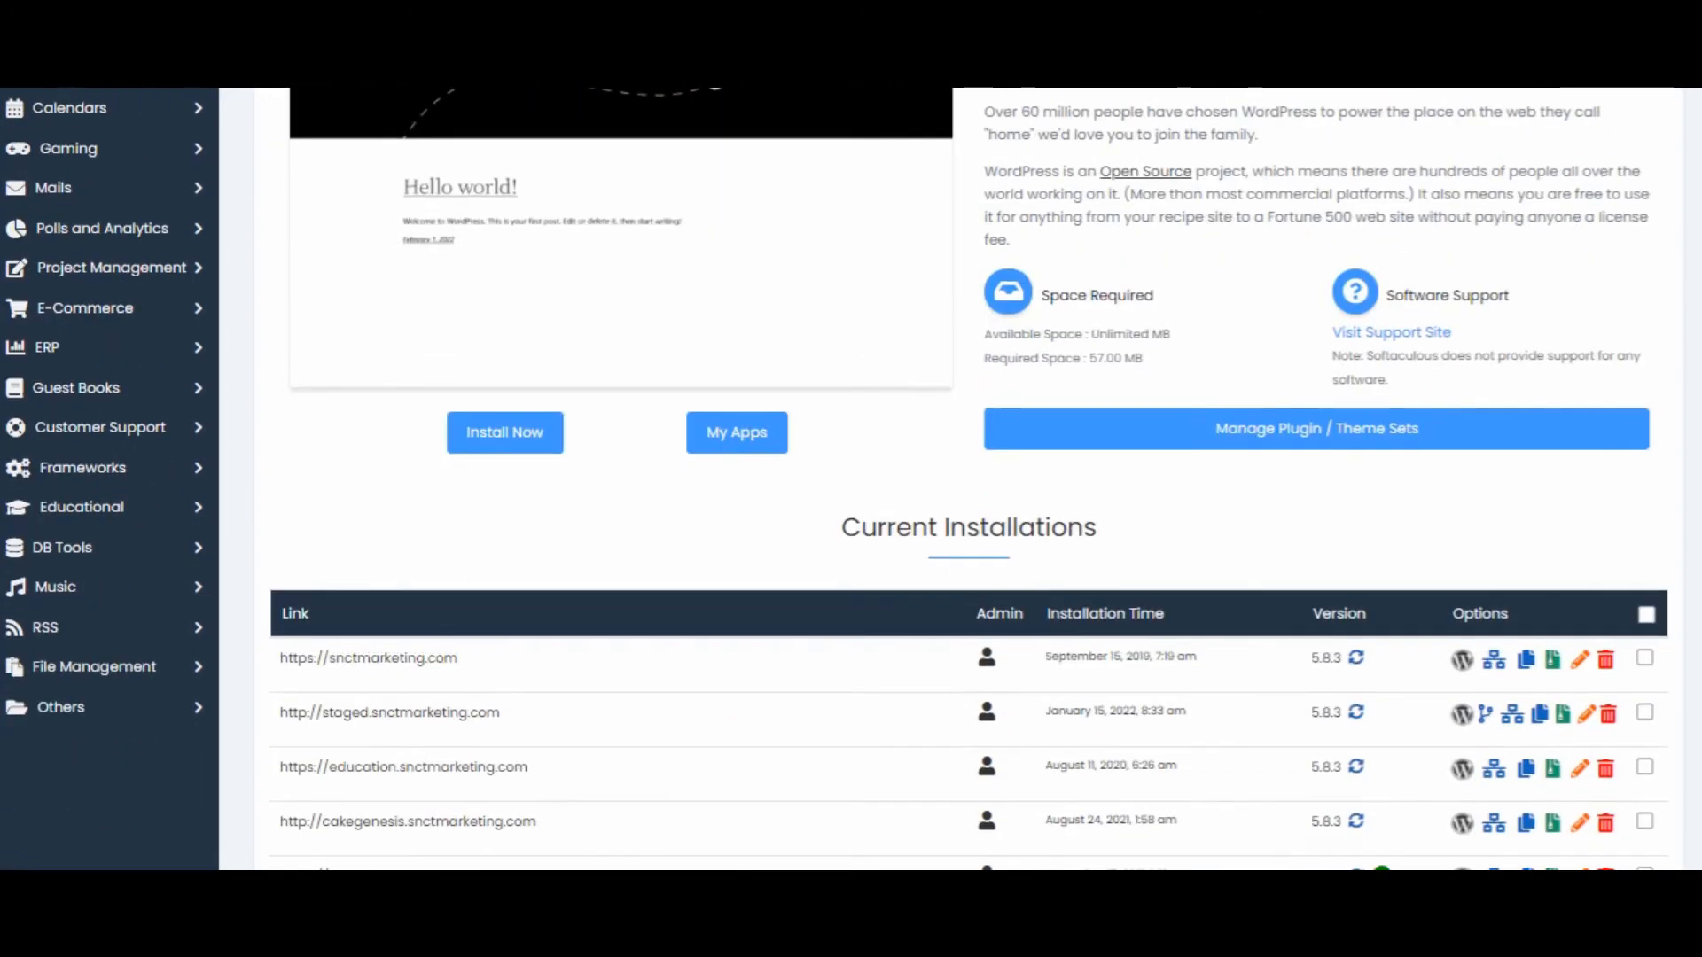
scroll(down, 3)
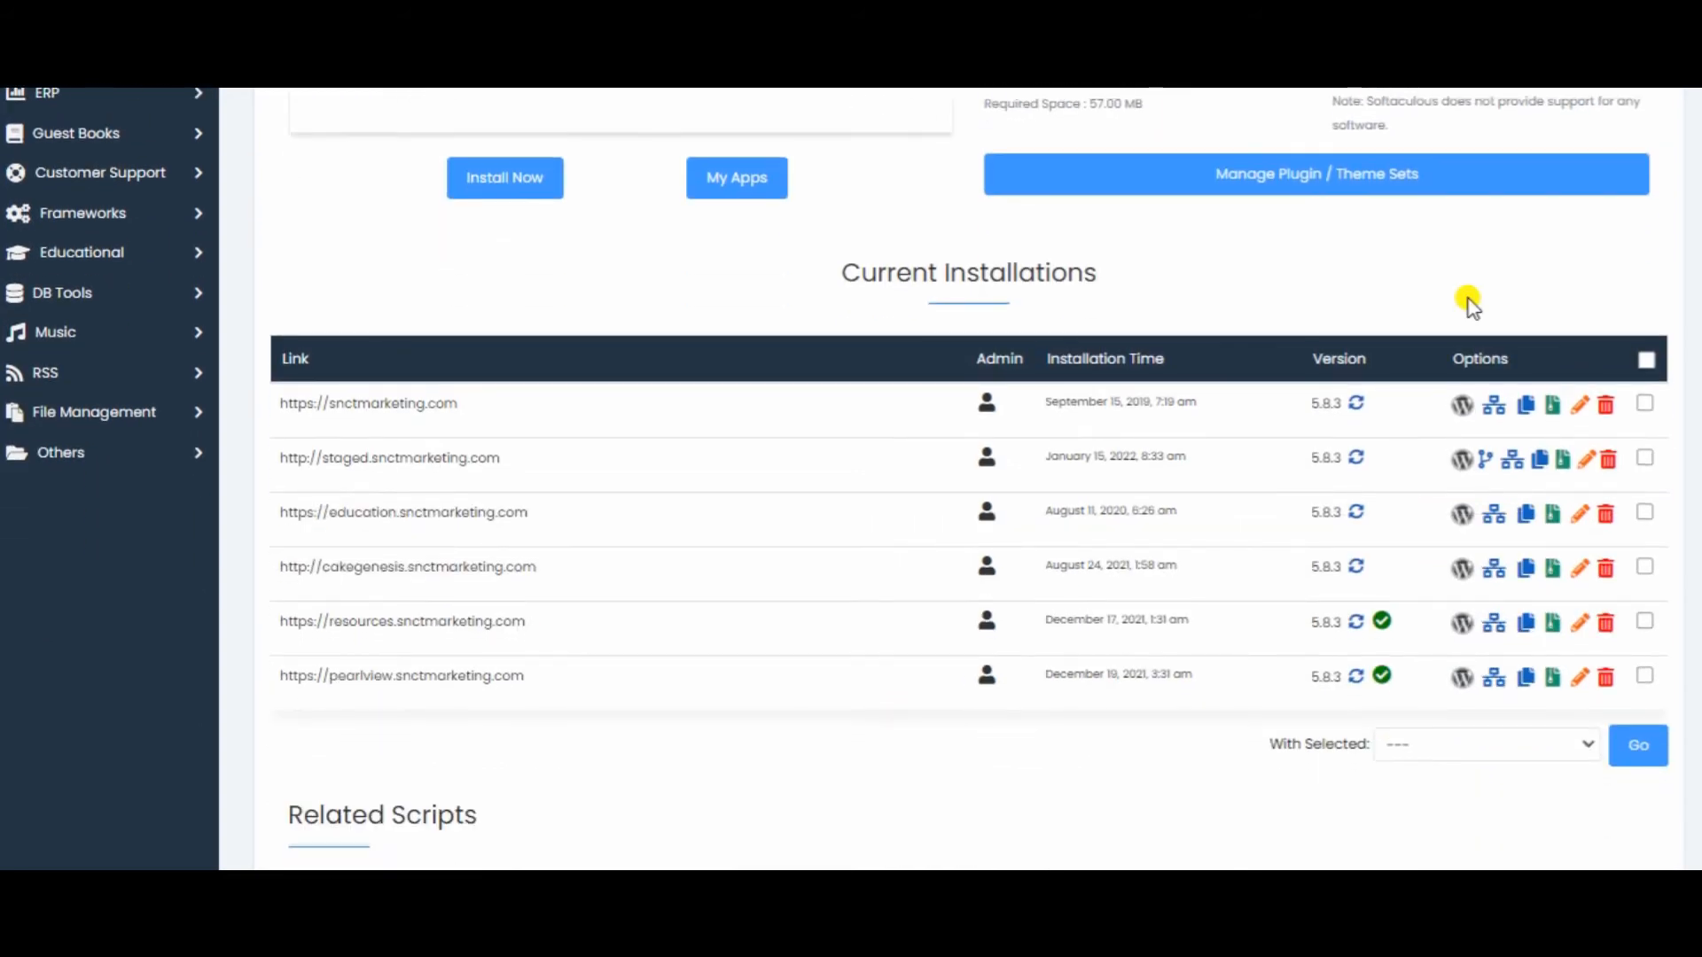
mouse_move(257, 440)
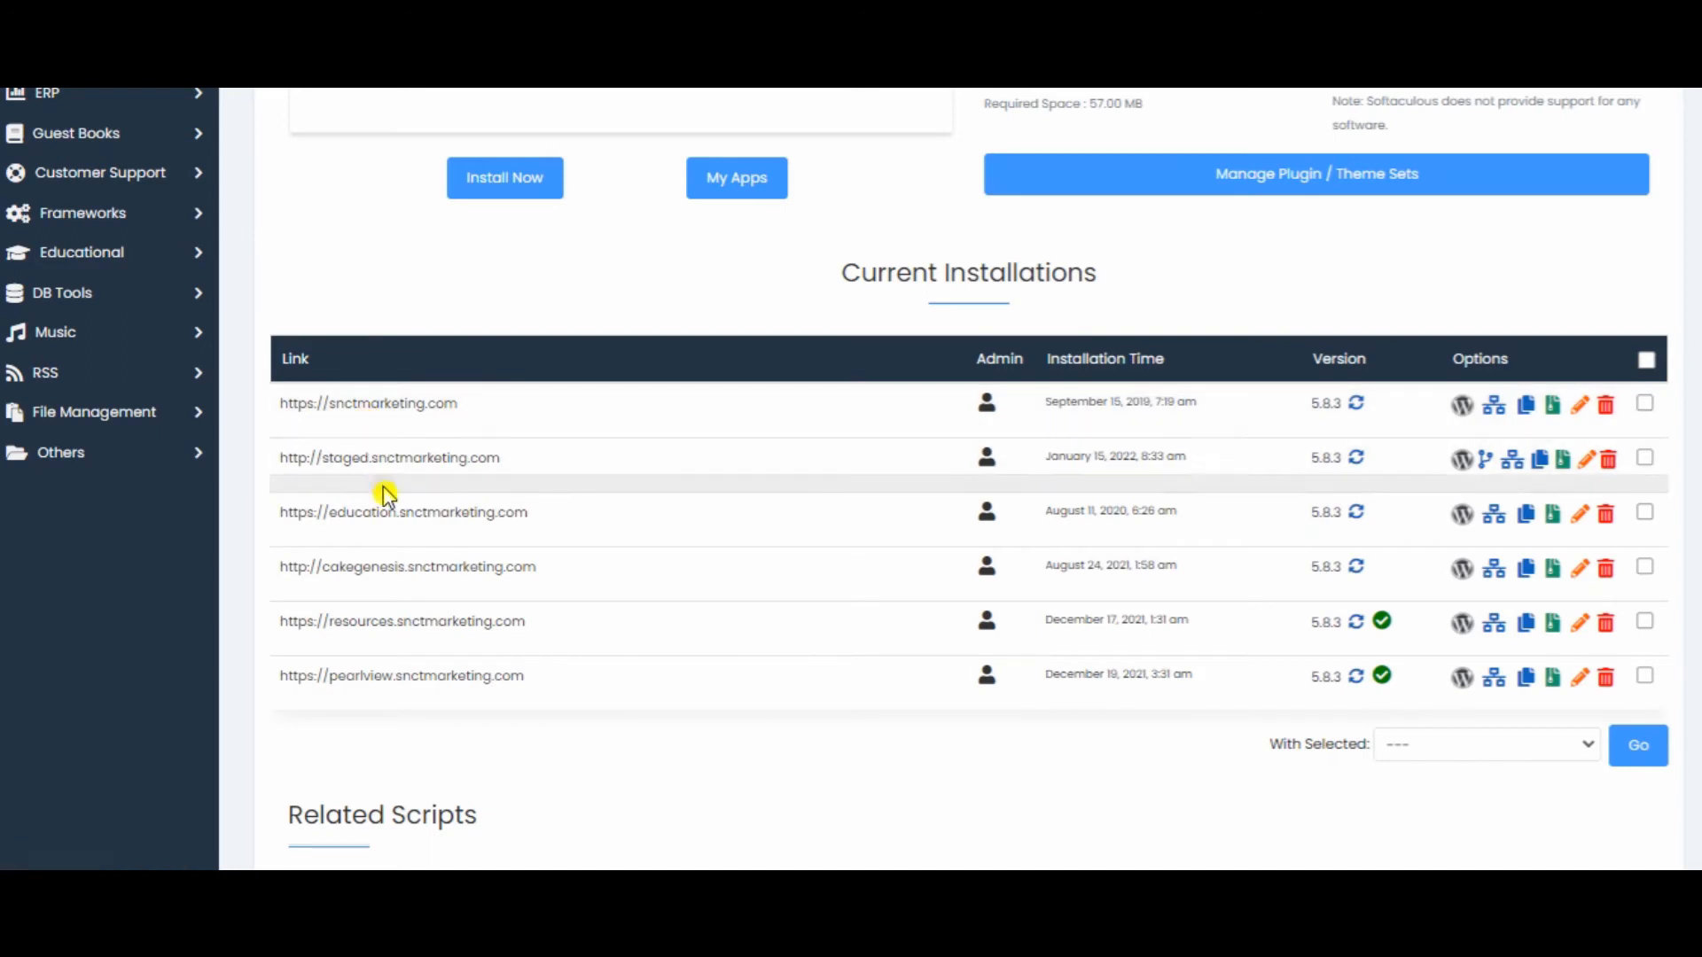
mouse_move(602, 597)
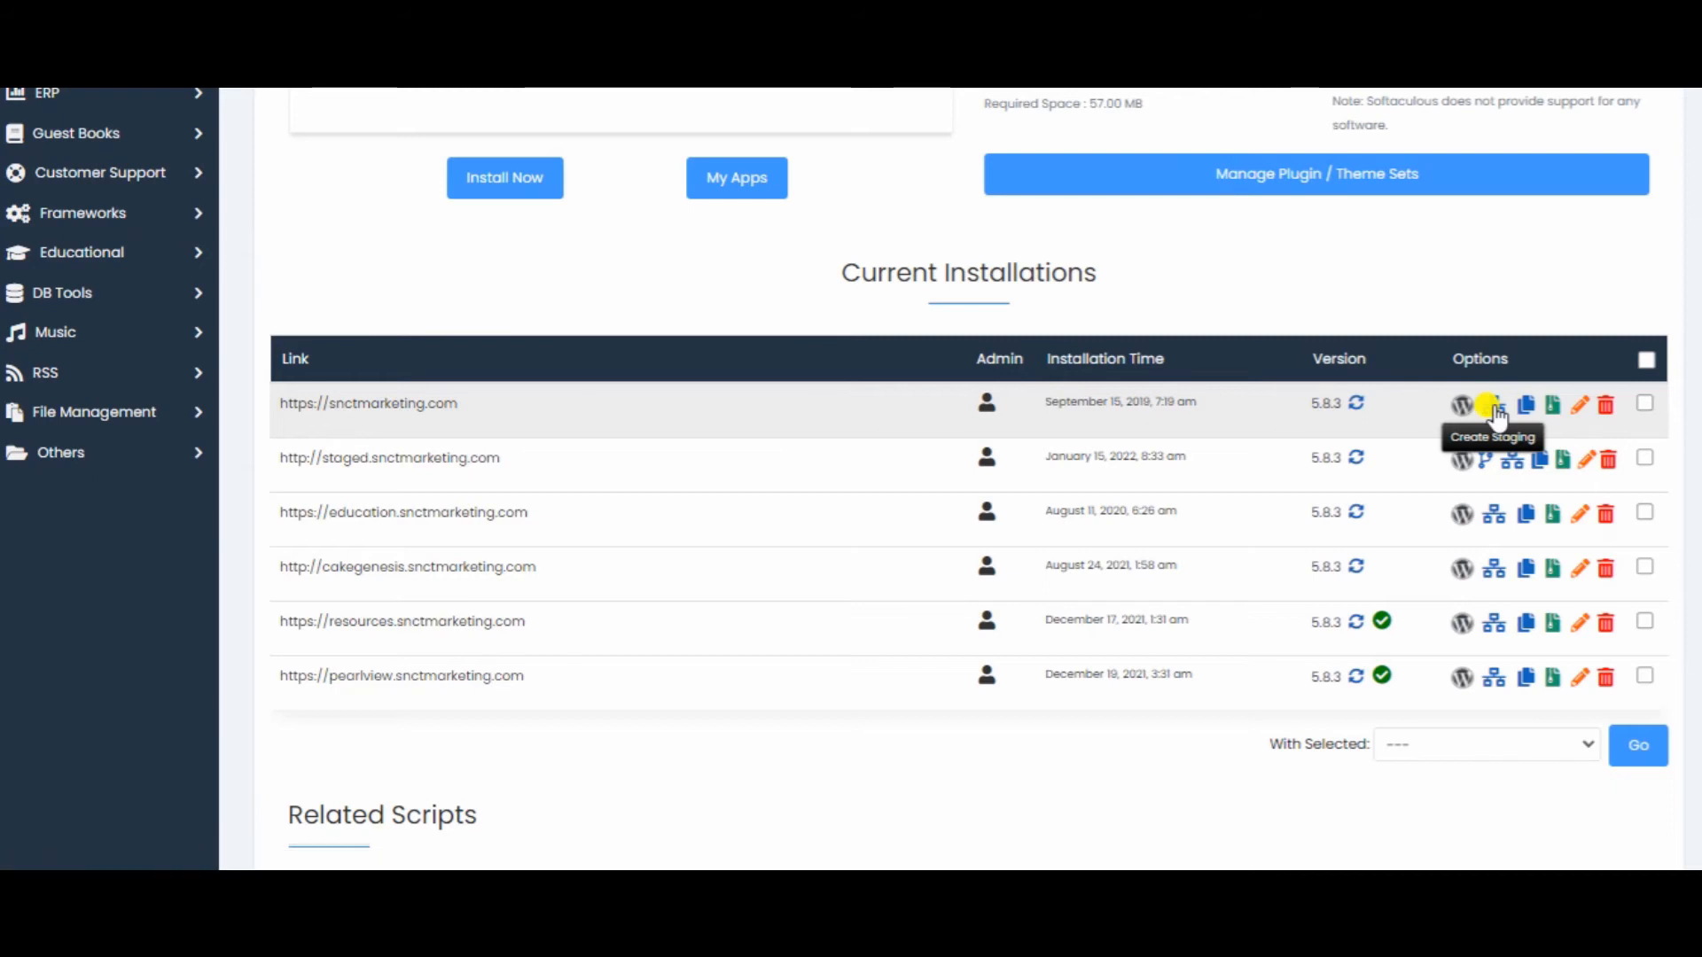
click(1492, 404)
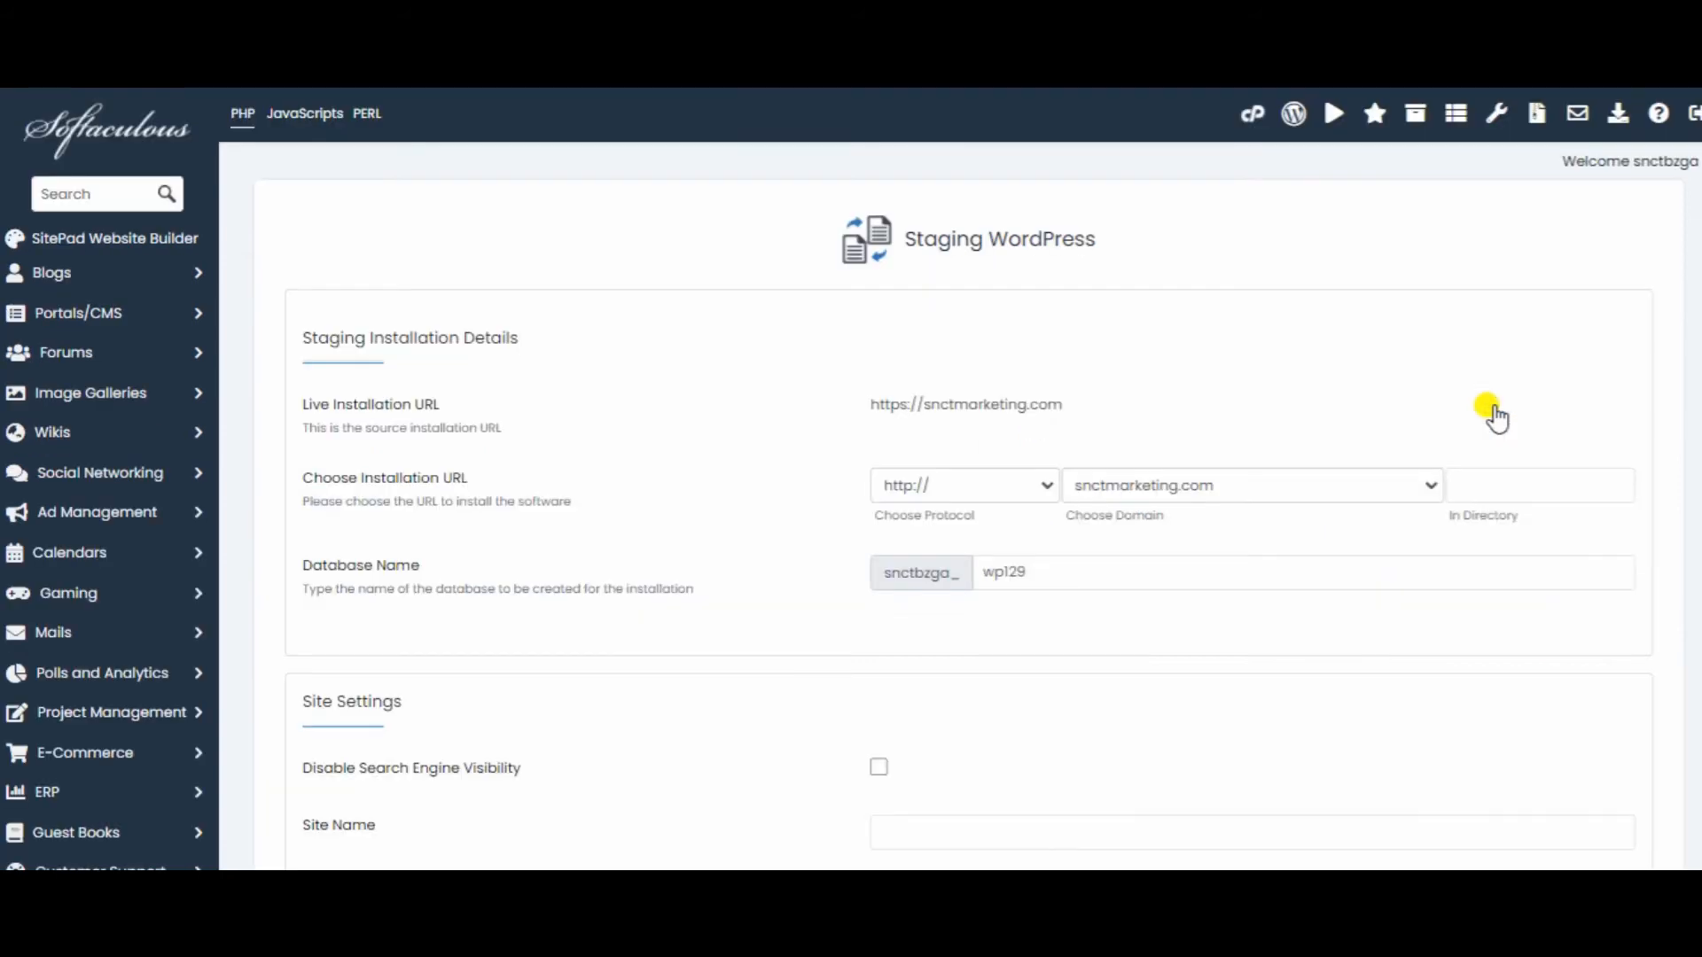
mouse_move(547, 445)
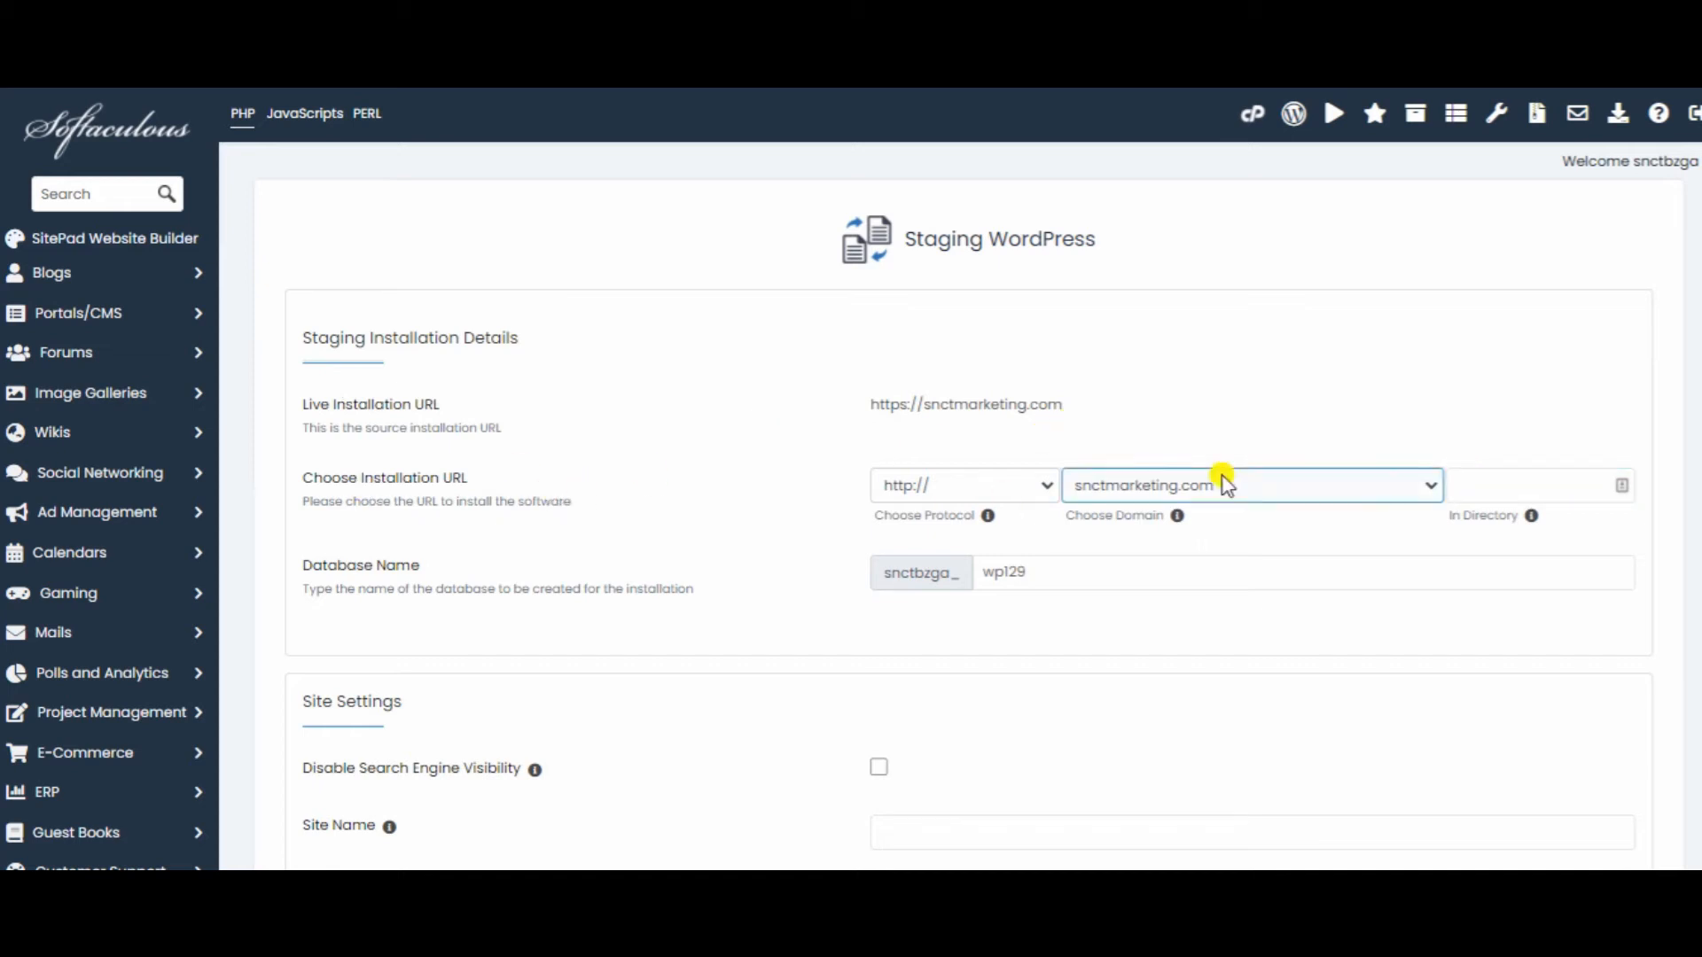
Put the staging copy on resources.snctmarketing.com, disable search engine visibility, name it staging, and start creation
click(1248, 485)
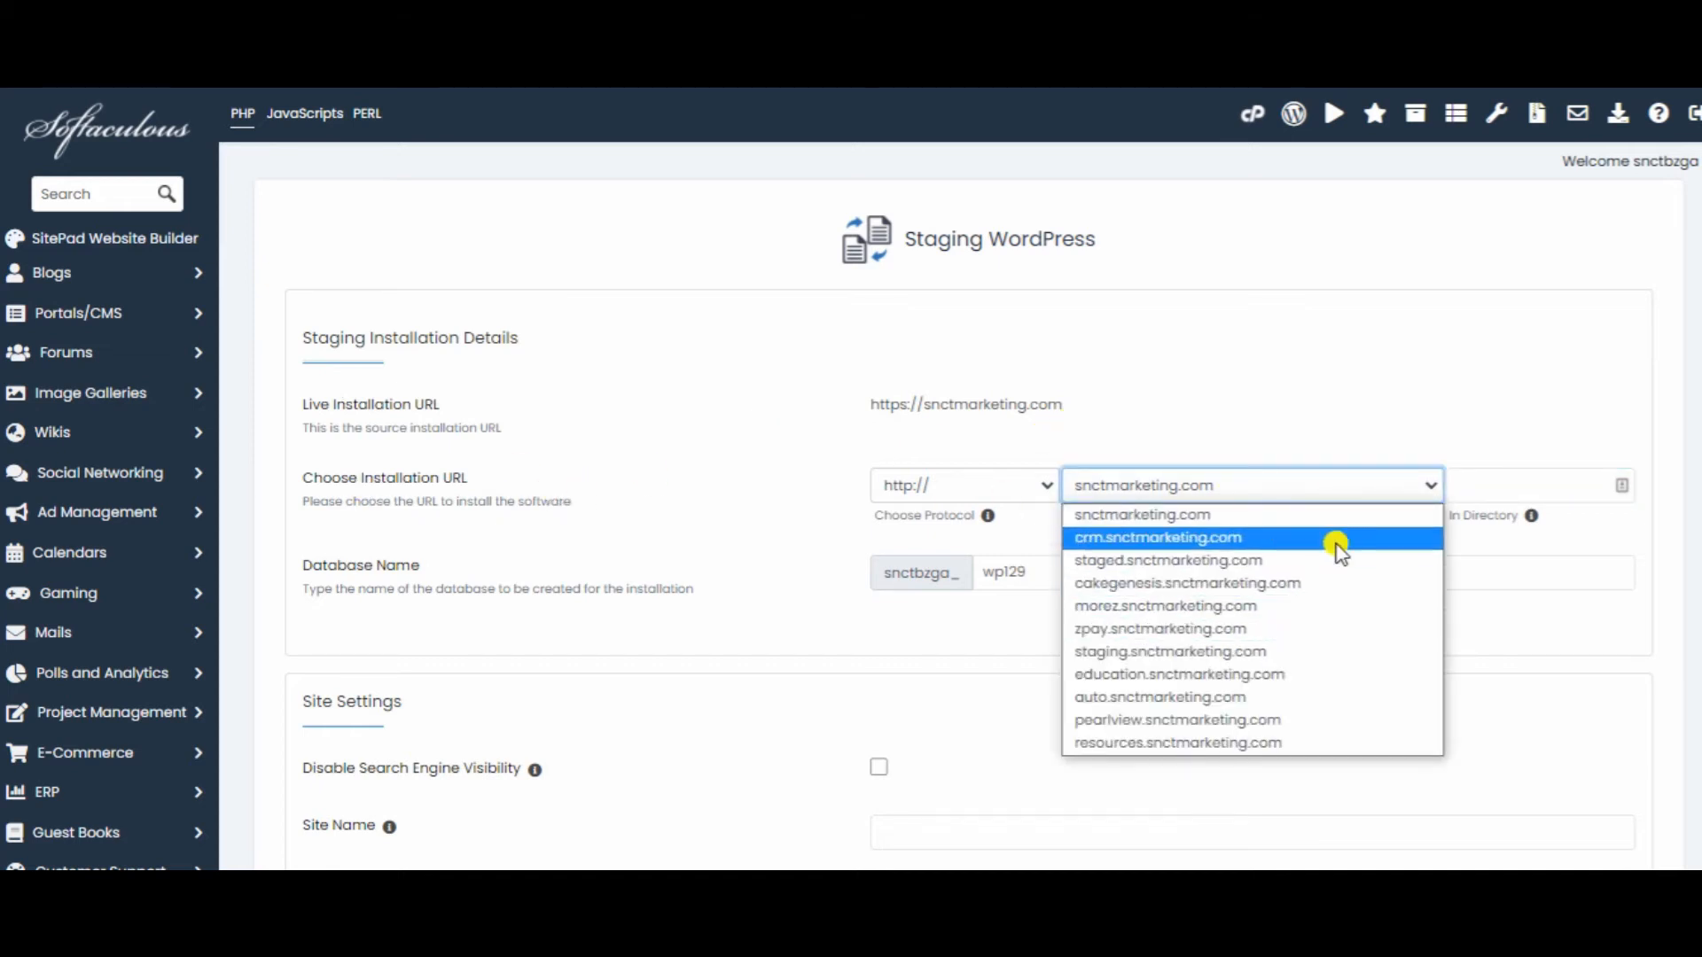
mouse_move(1330, 720)
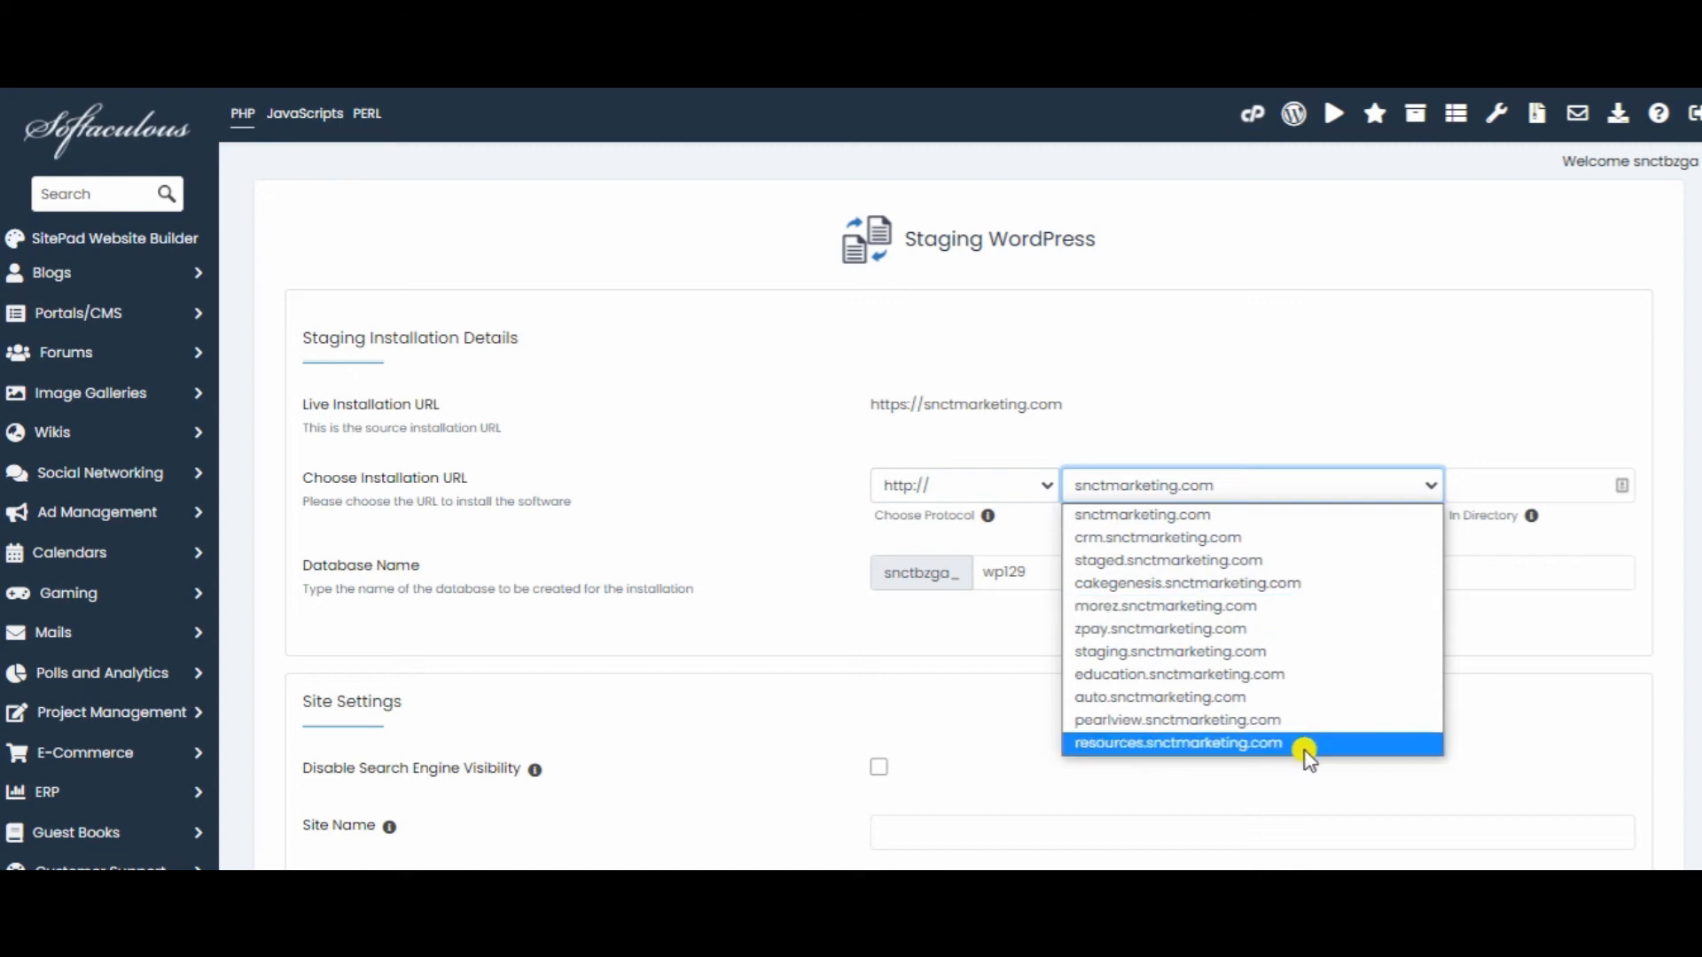
click(1177, 742)
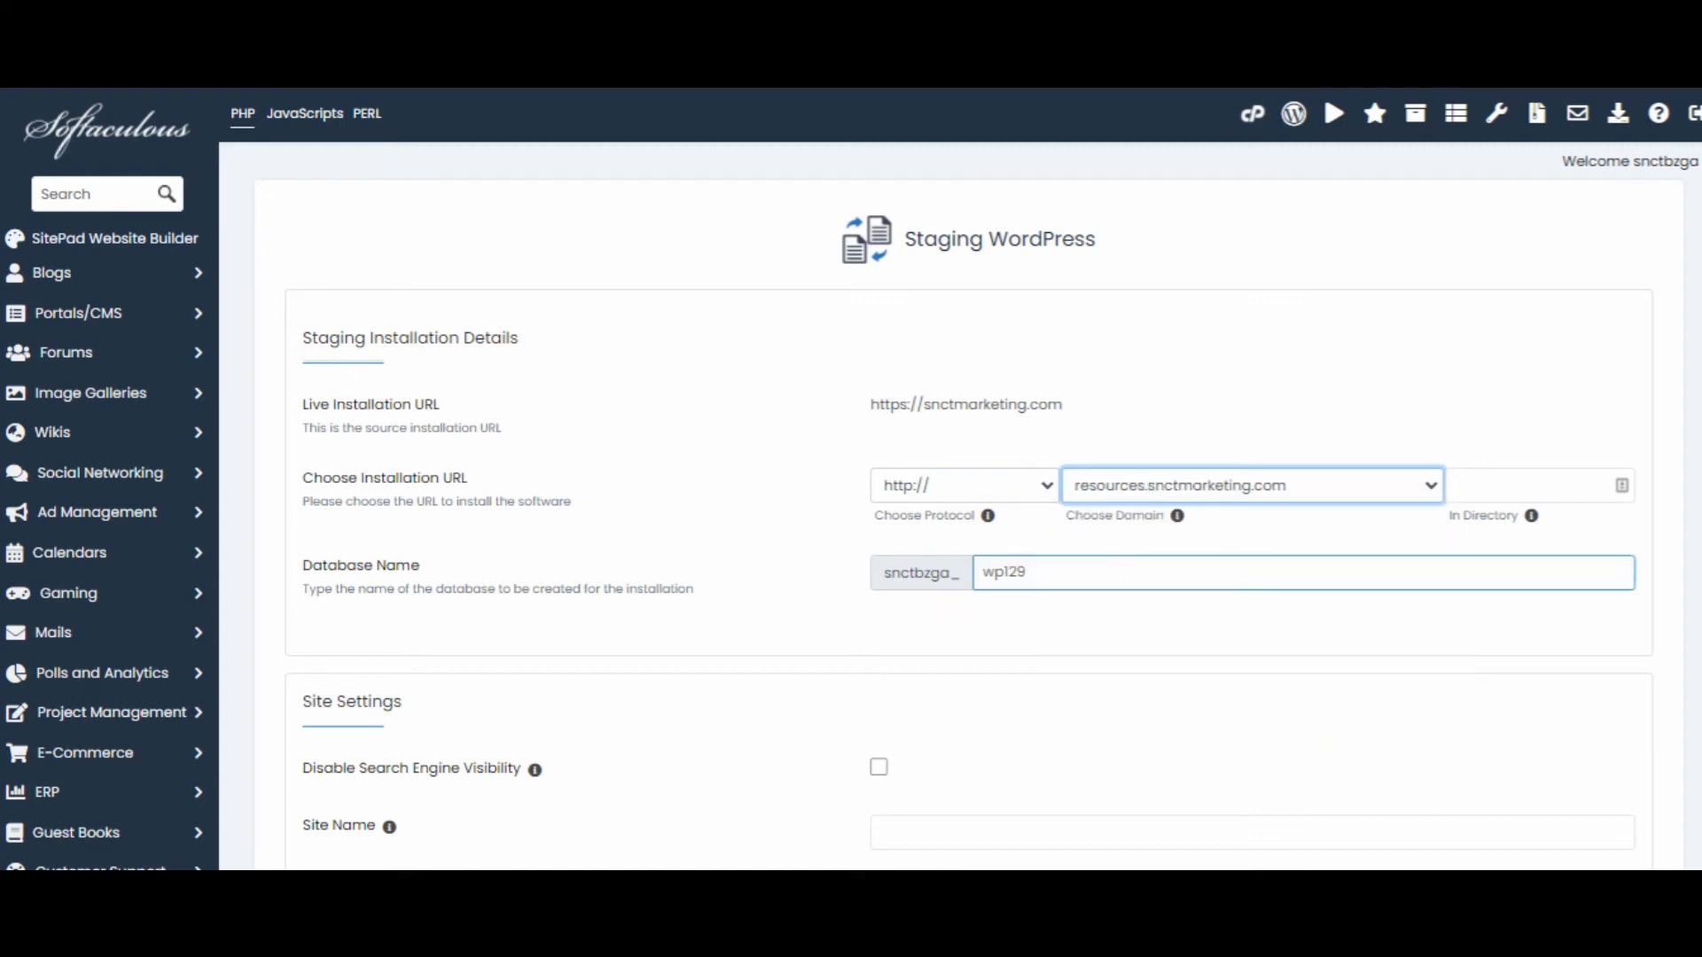
scroll(down, 3)
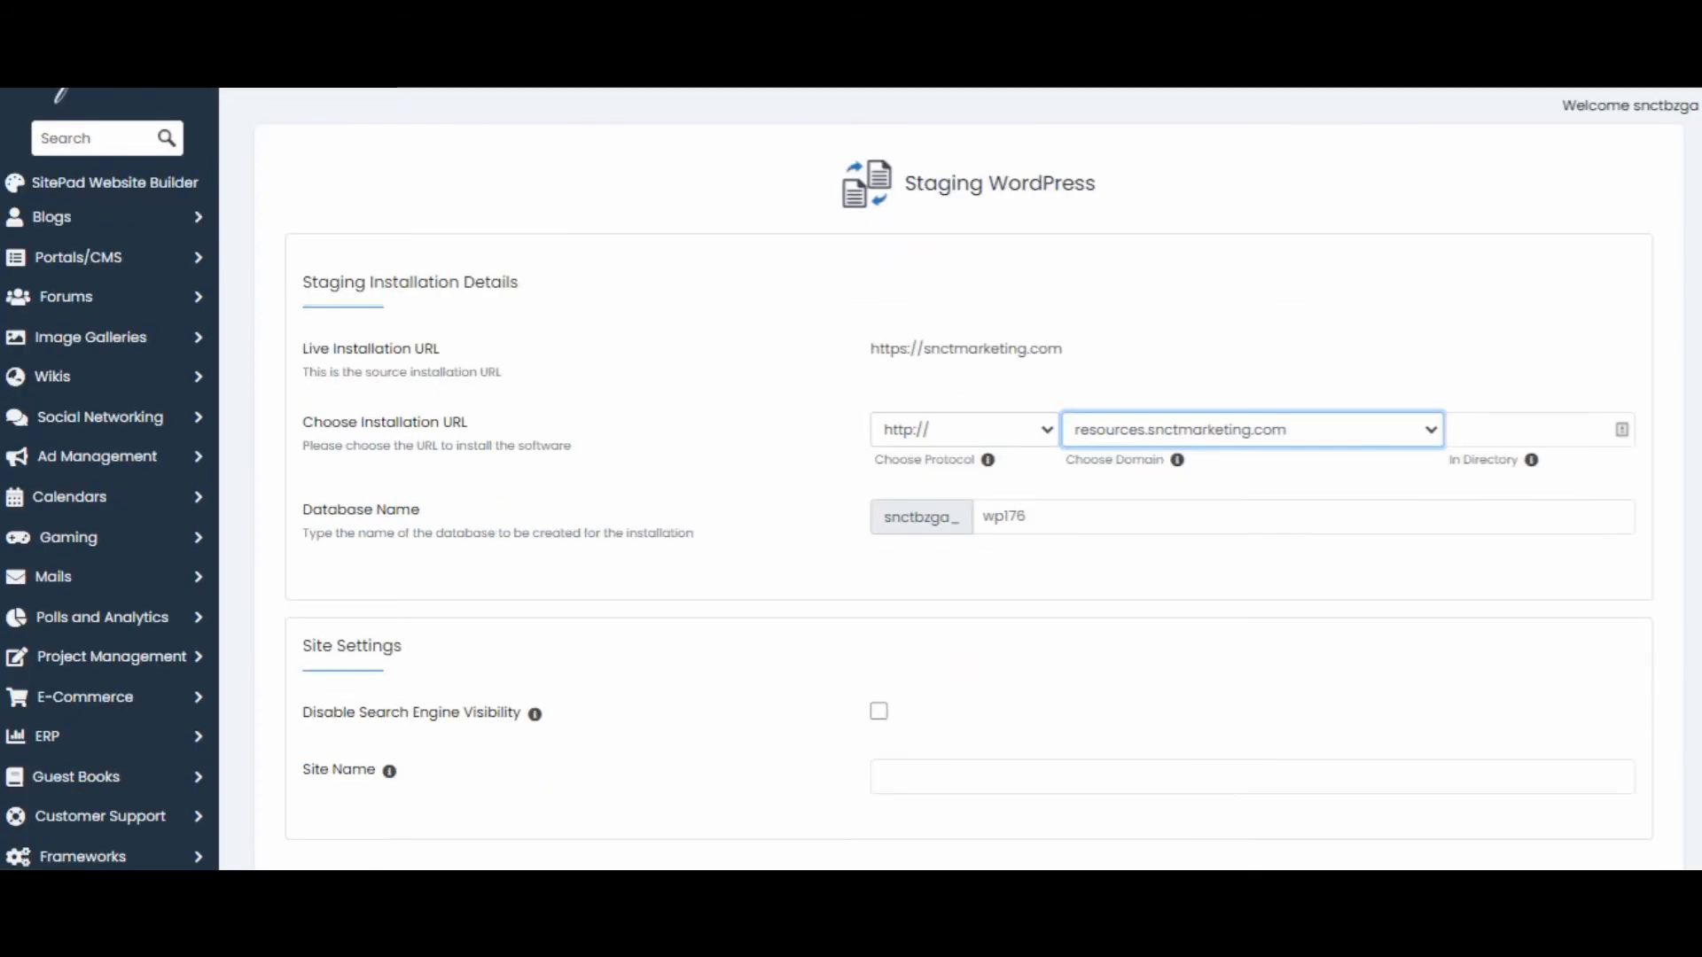
scroll(down, 3)
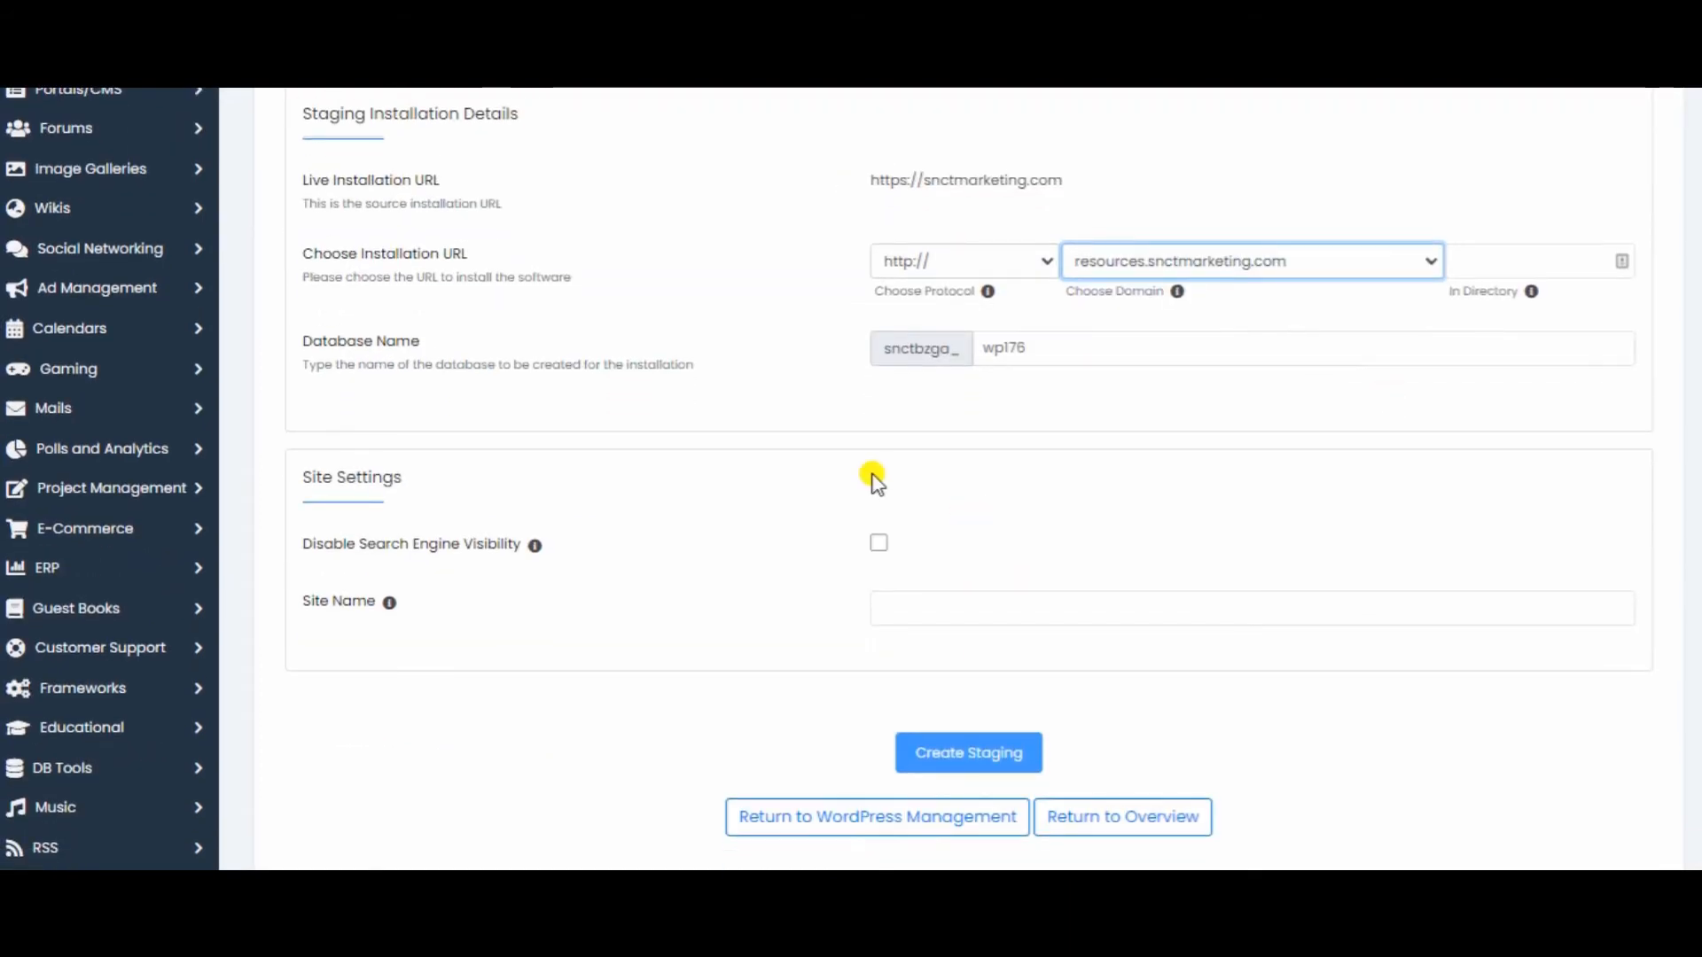
click(878, 542)
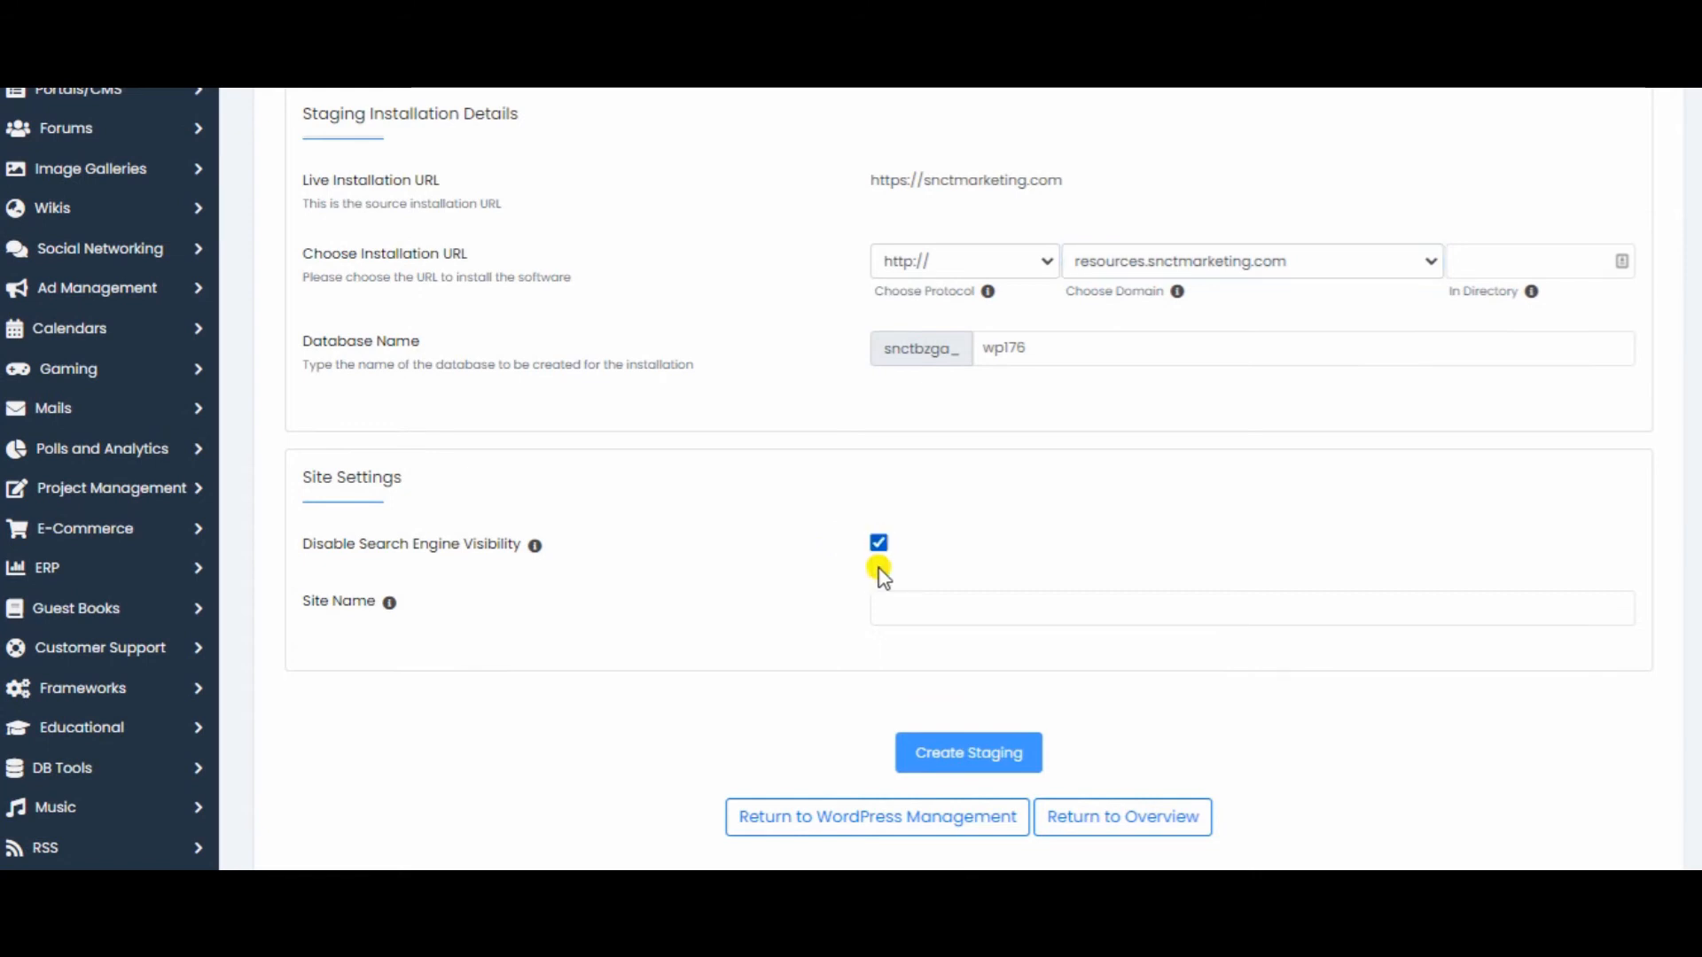
click(1248, 606)
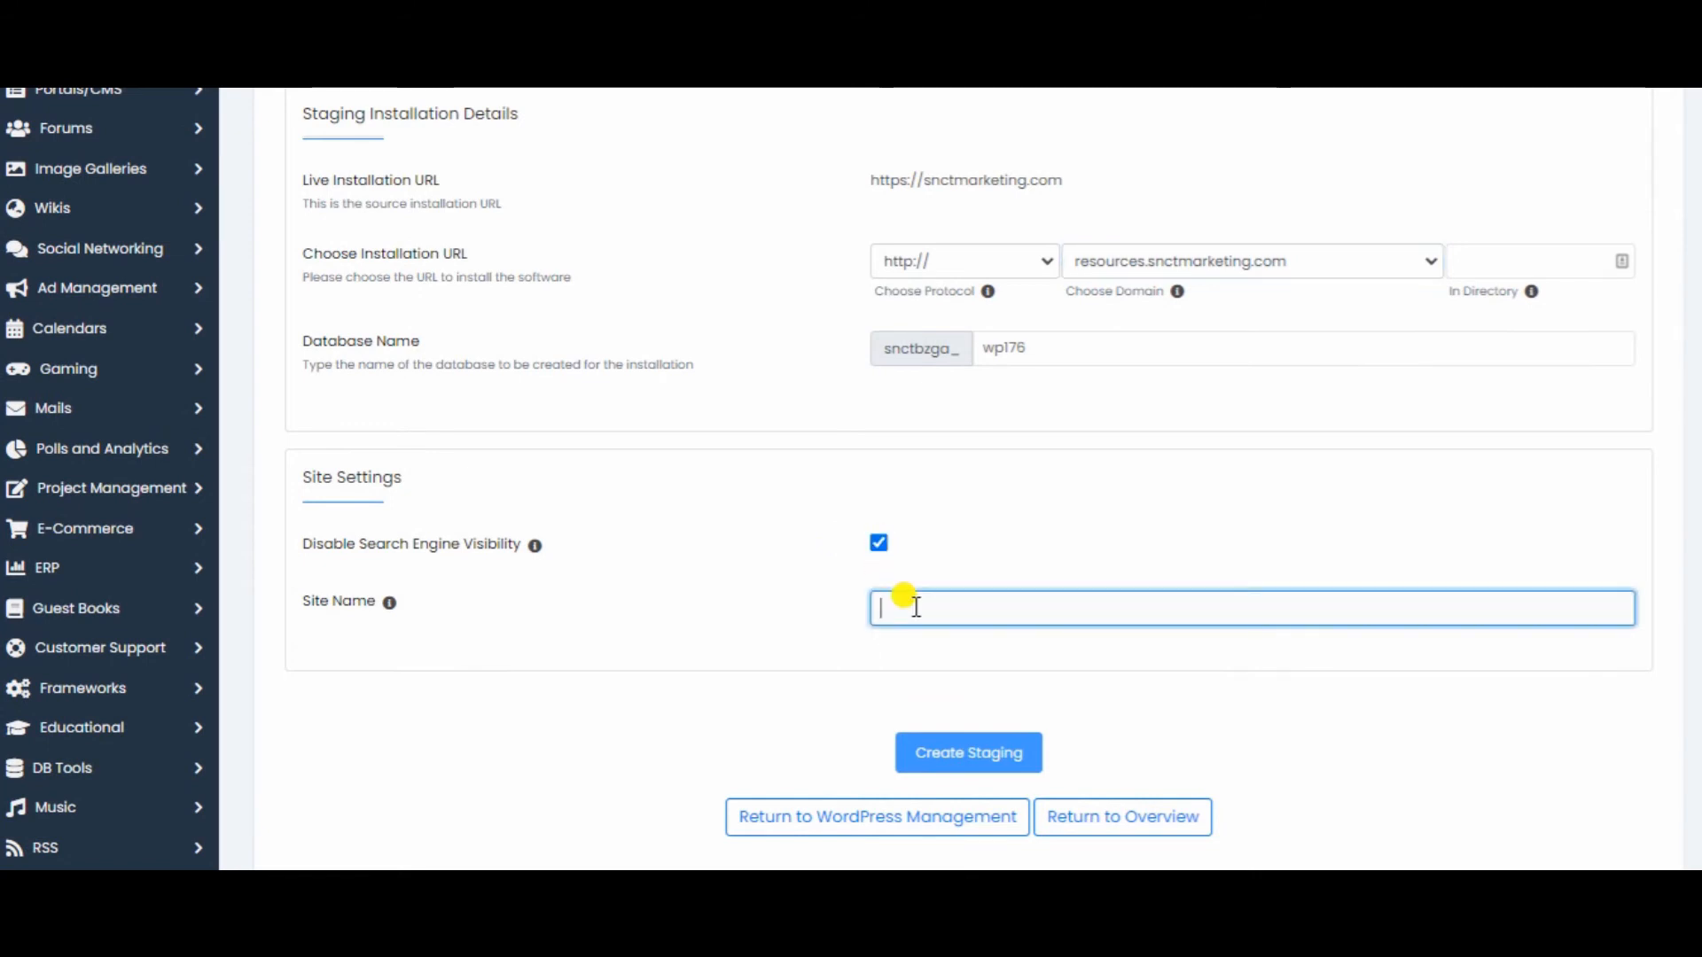
text(staging)
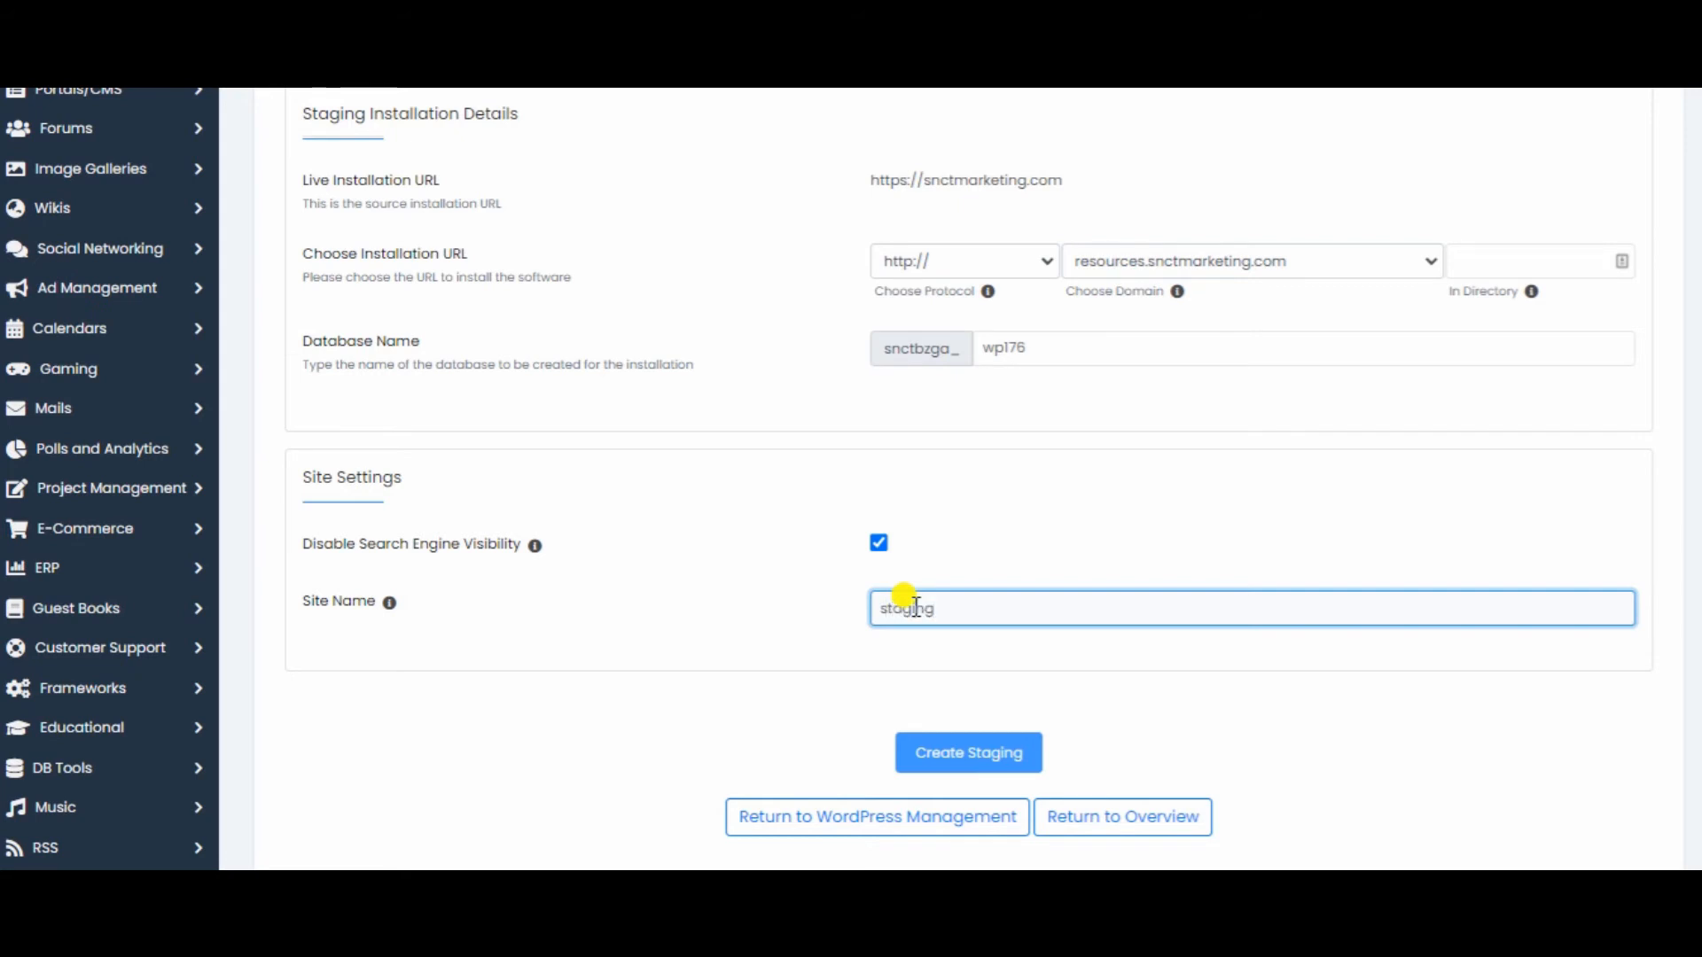
click(966, 751)
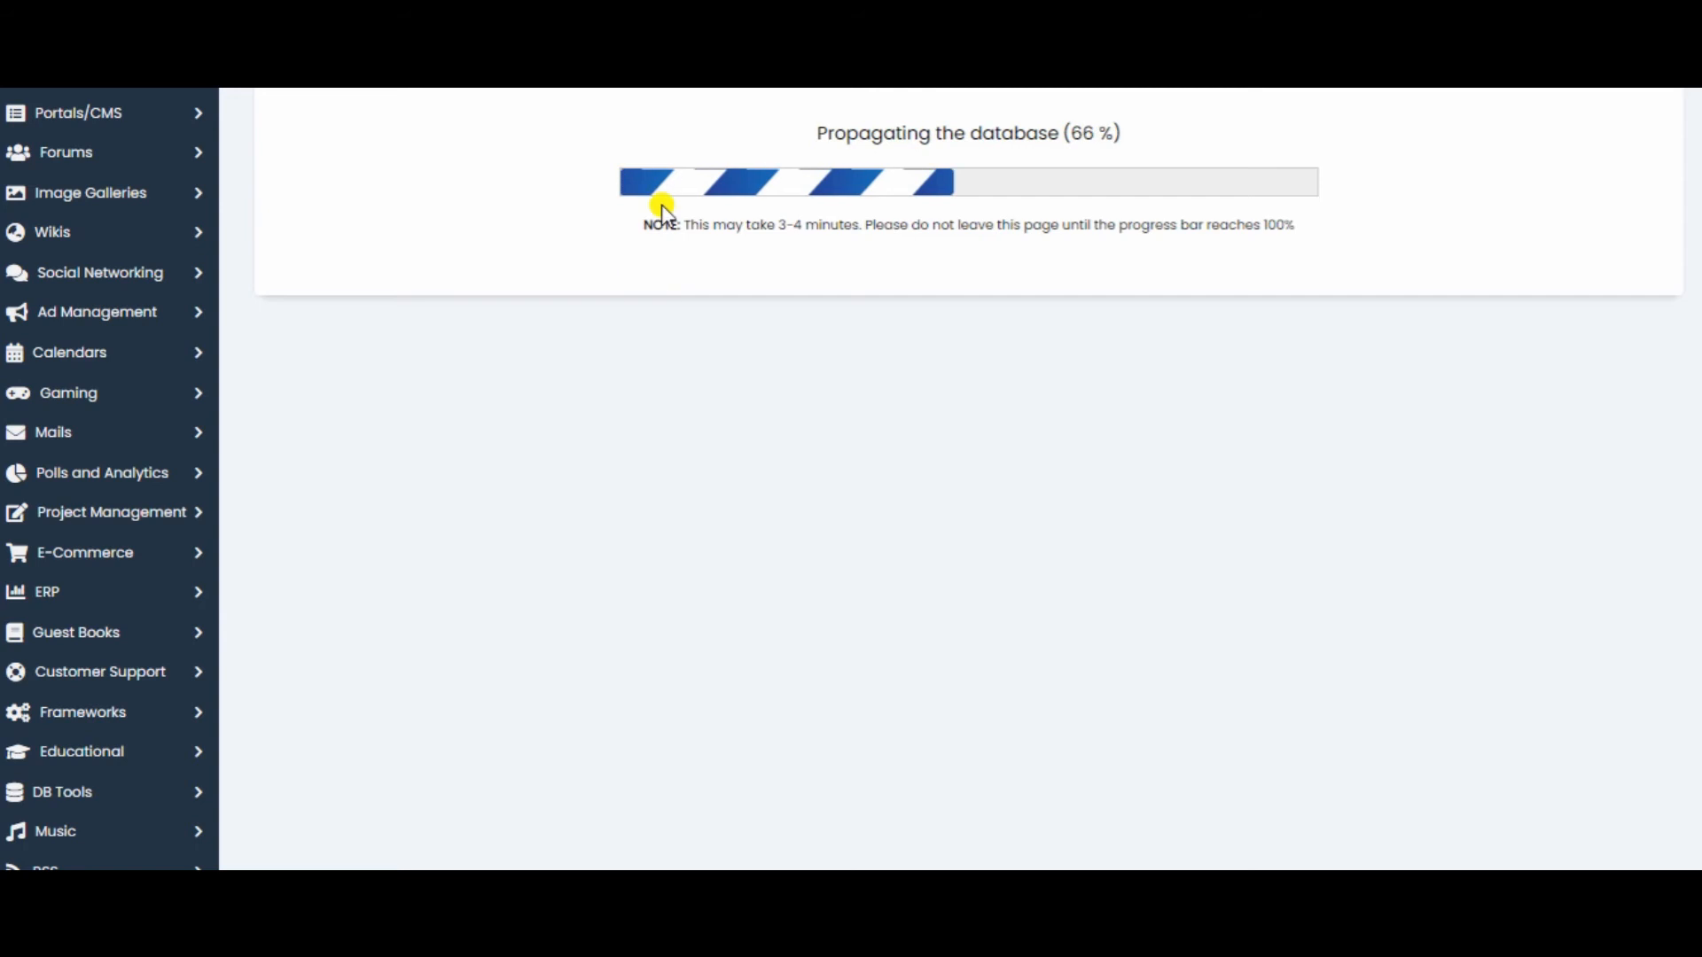
Wait on the Softaculous progress page until the staging copy completes
drag(661, 206, 1205, 225)
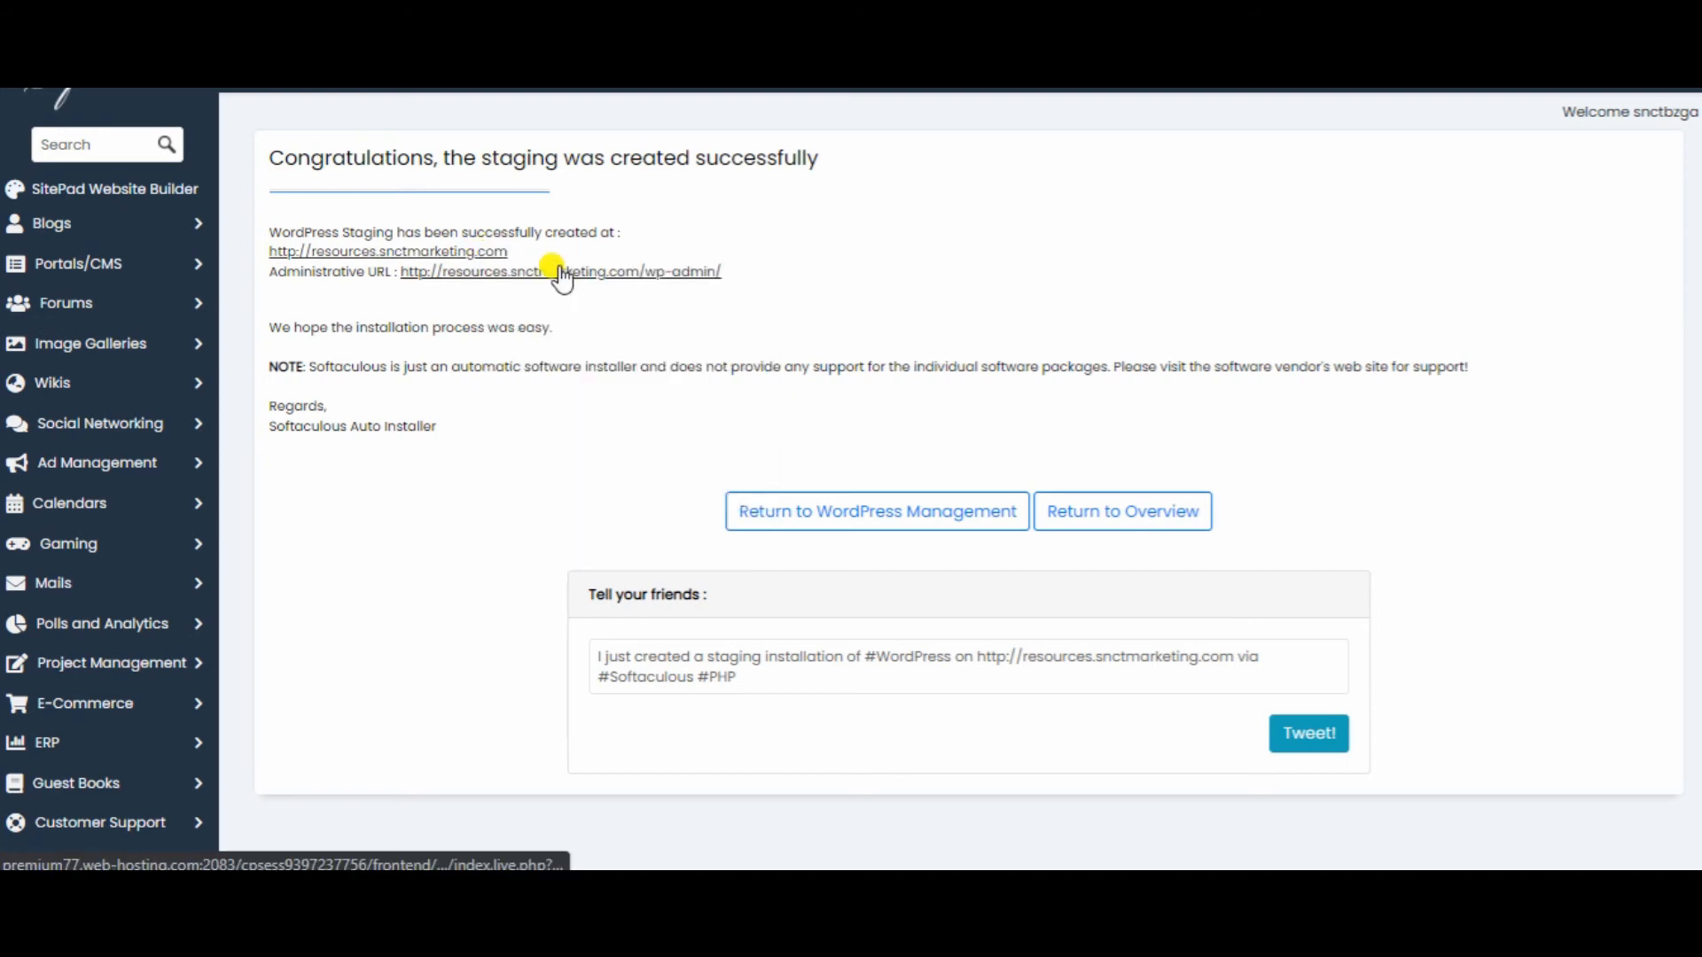
click(388, 250)
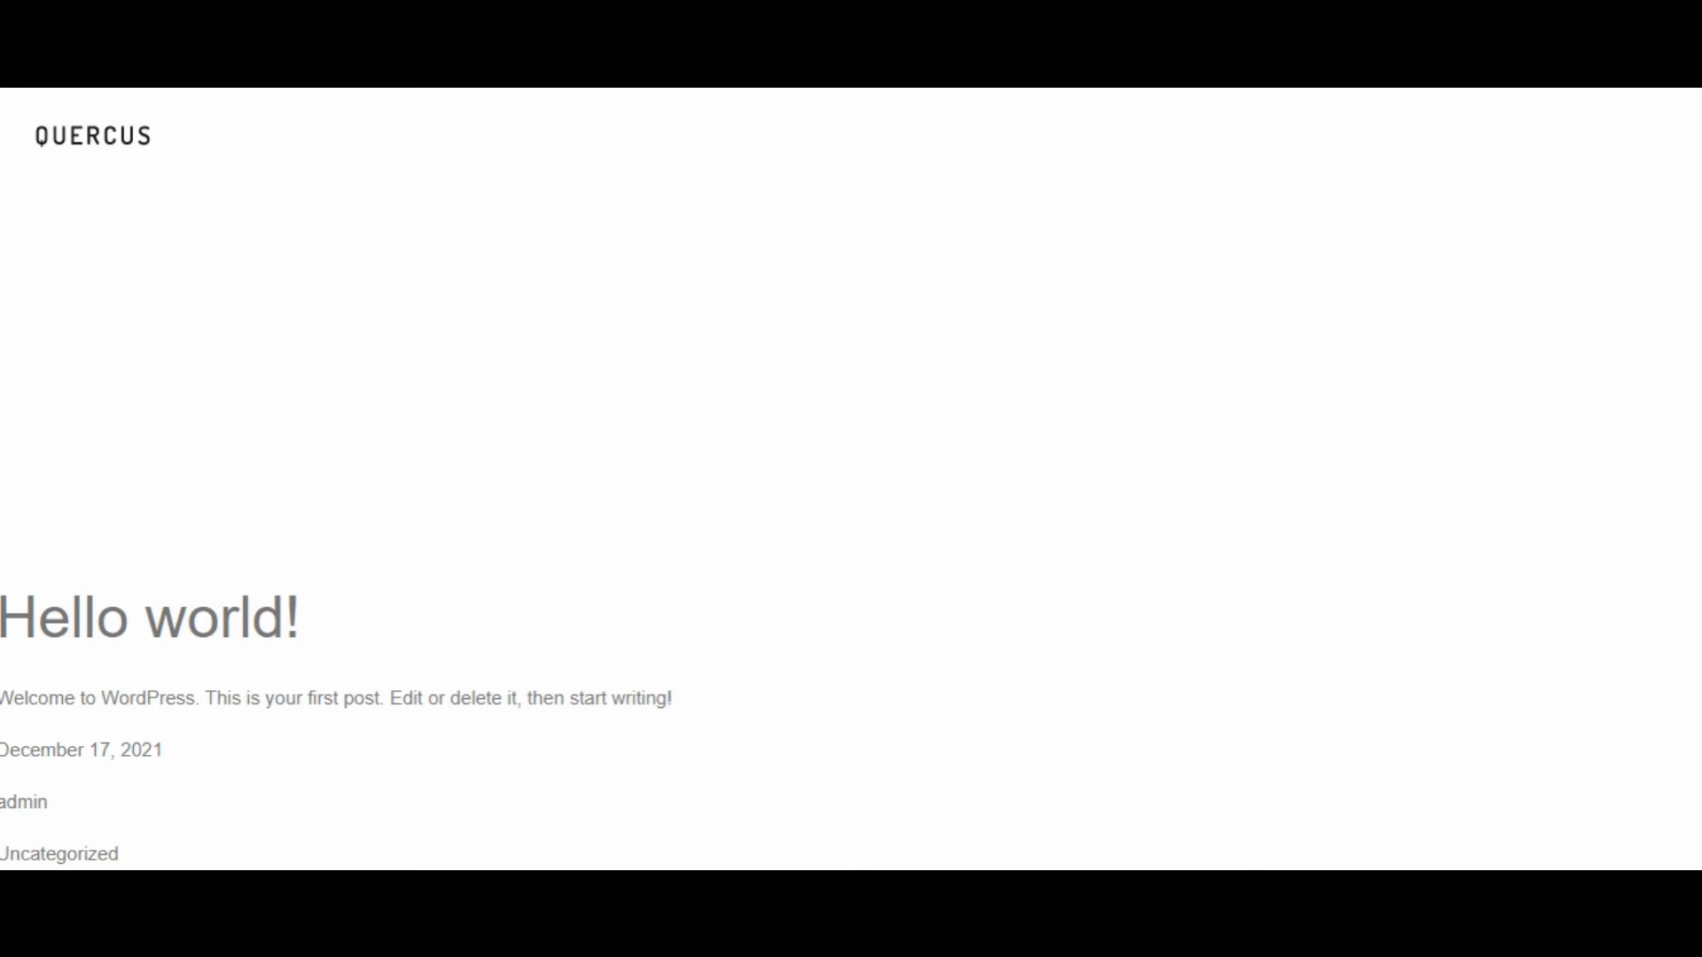
scroll(down, 3)
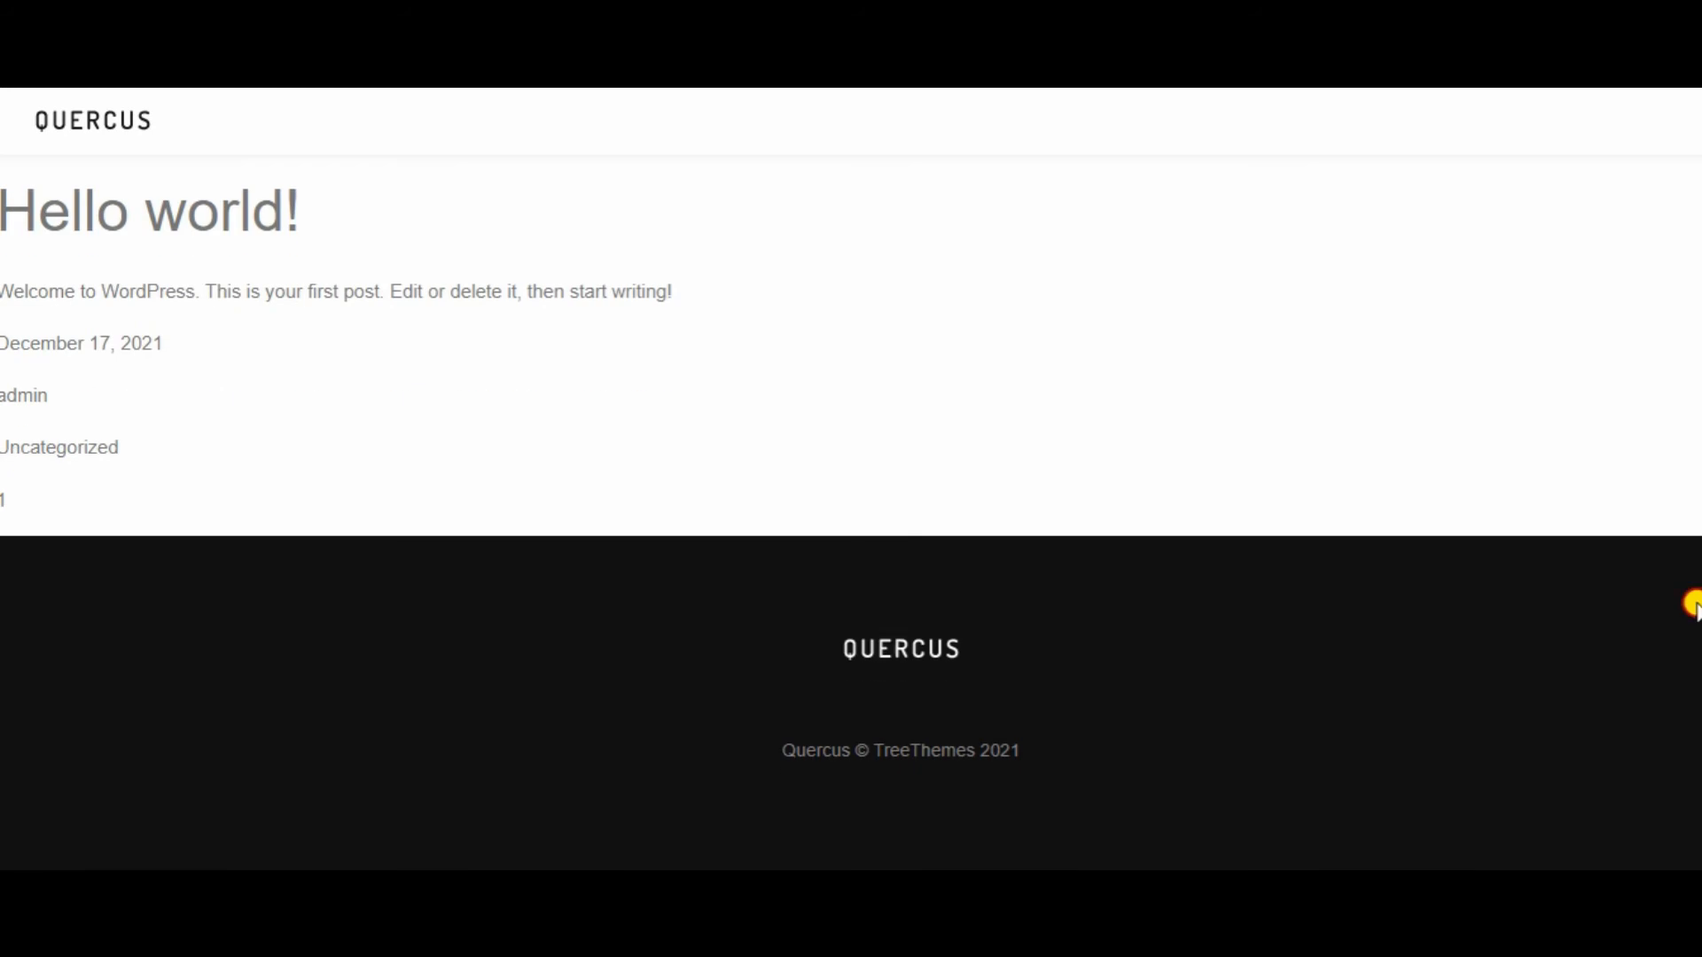
scroll(down, 3)
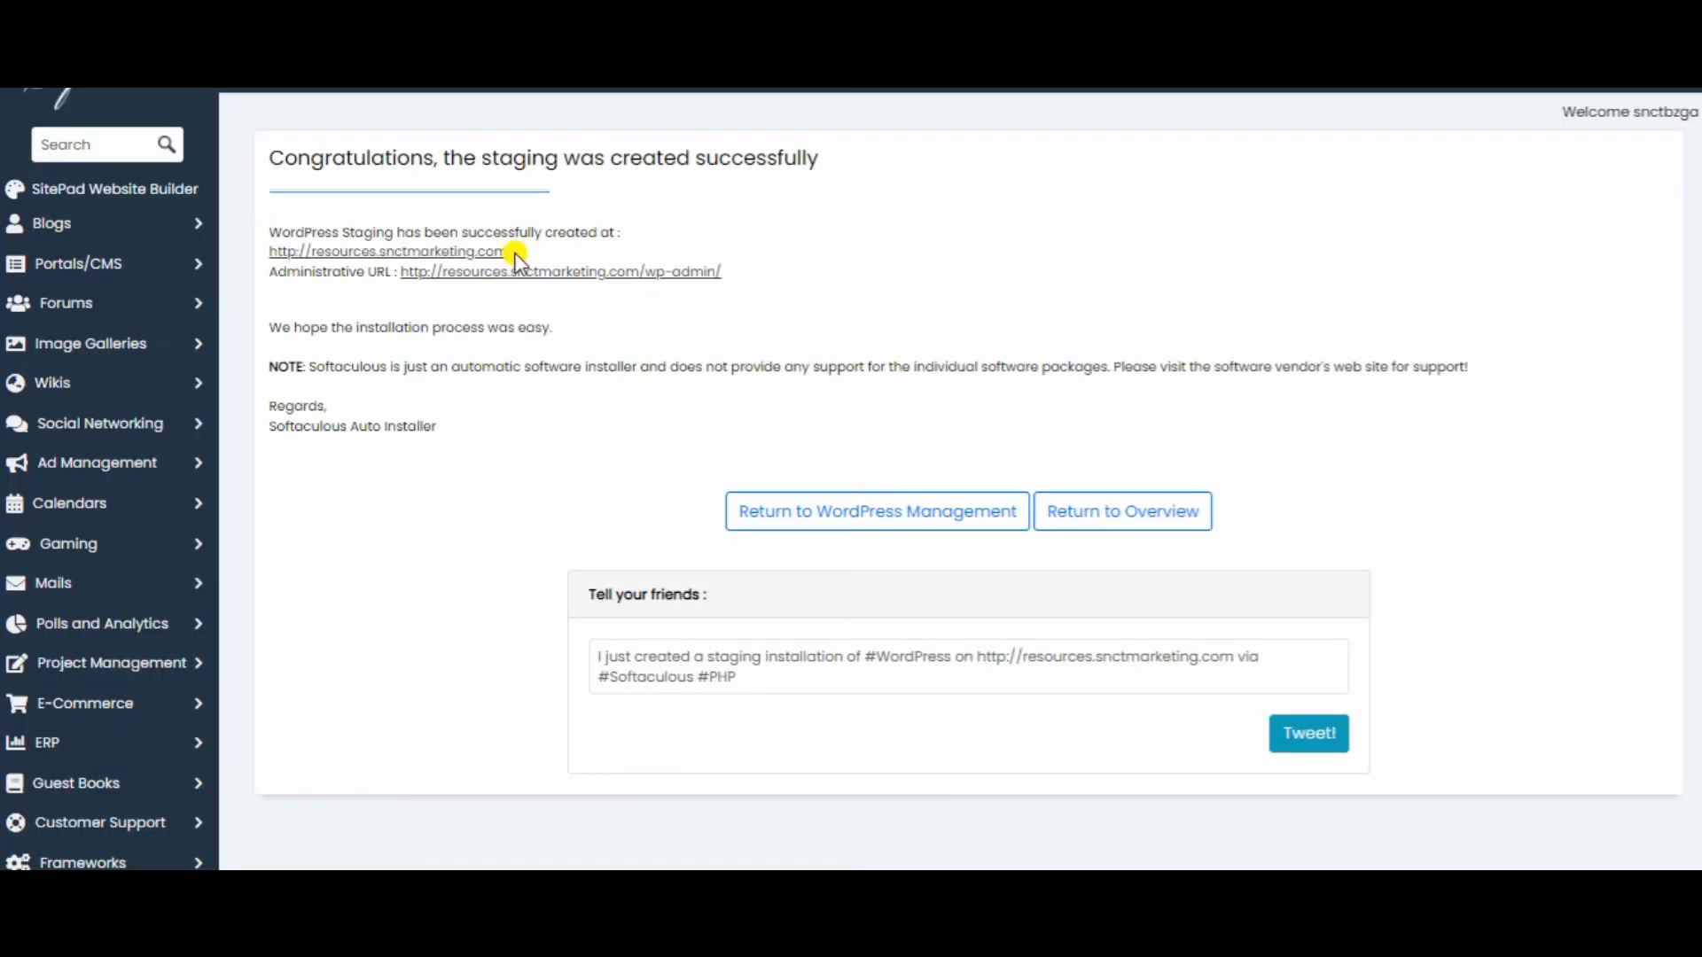
right_click(521, 271)
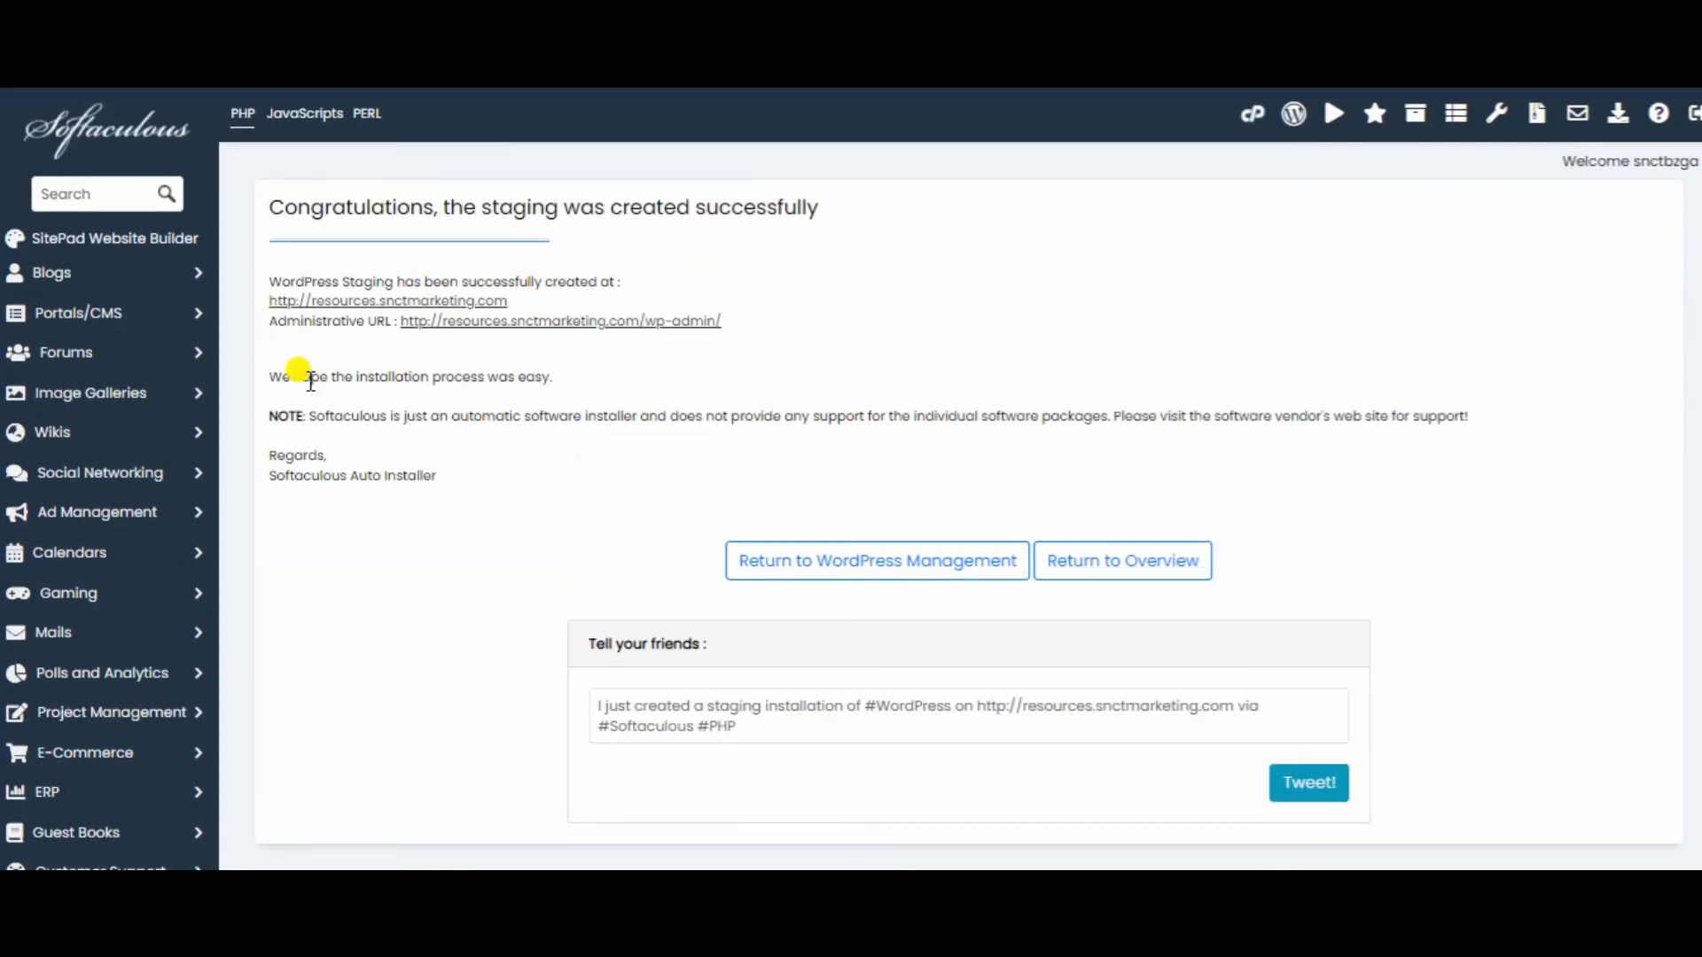
mouse_move(388, 464)
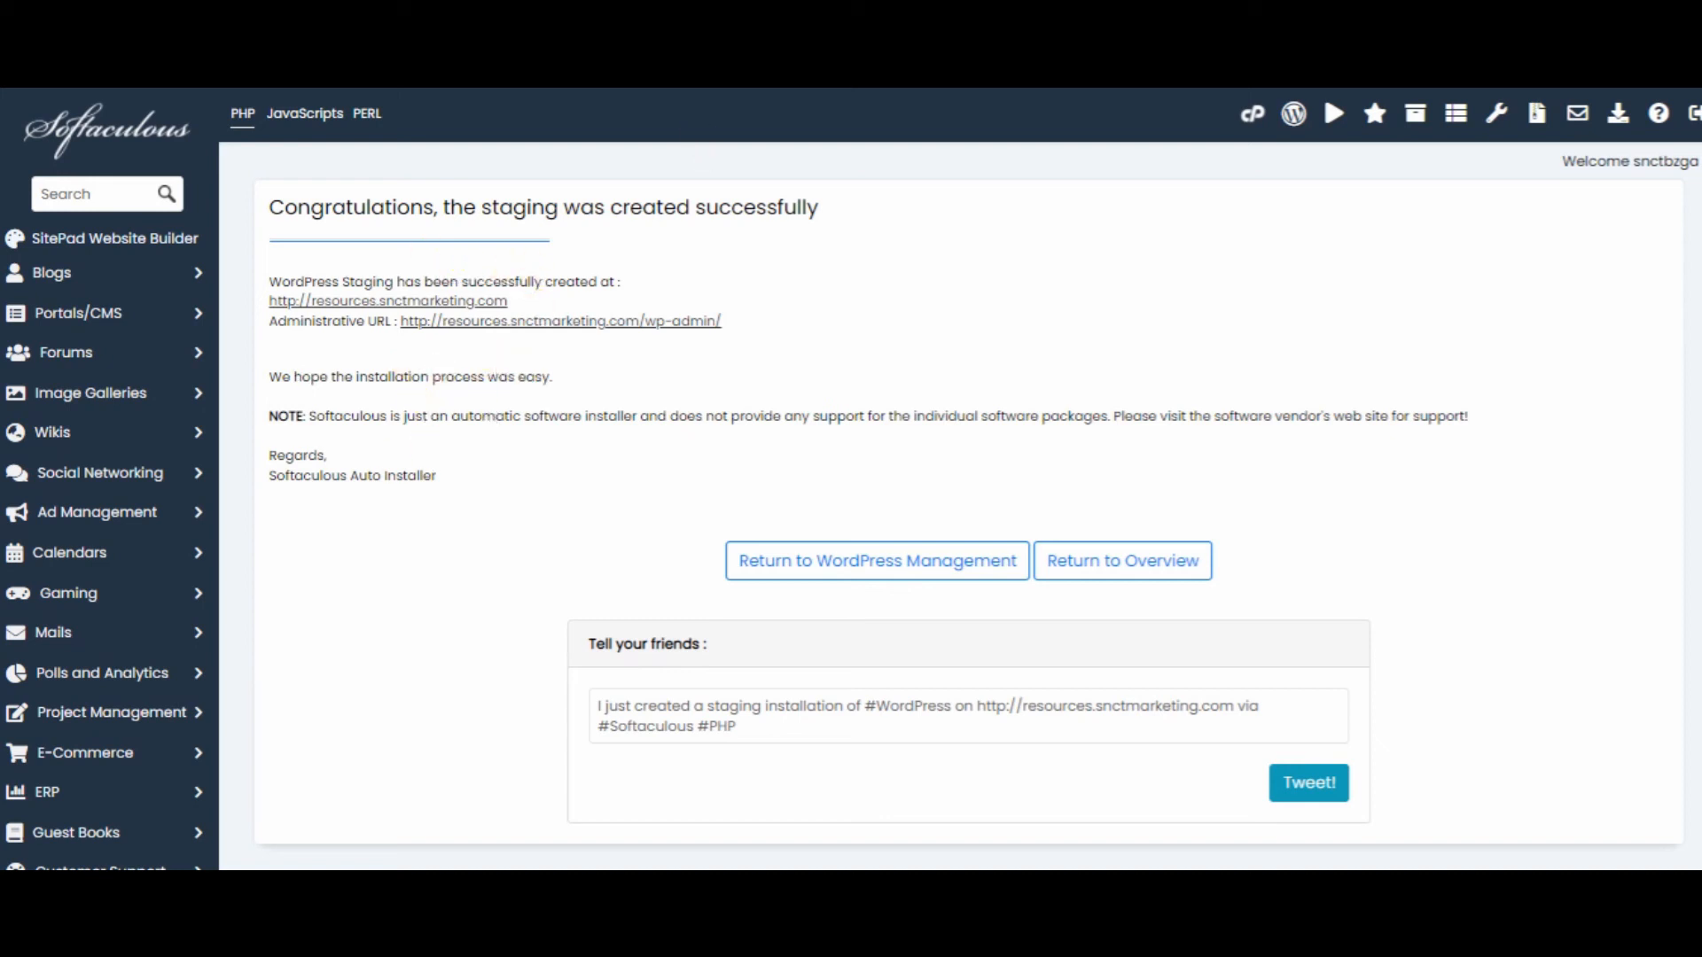
Follow the wp-admin Administrative URL to reach the staging site's WordPress dashboard
click(874, 560)
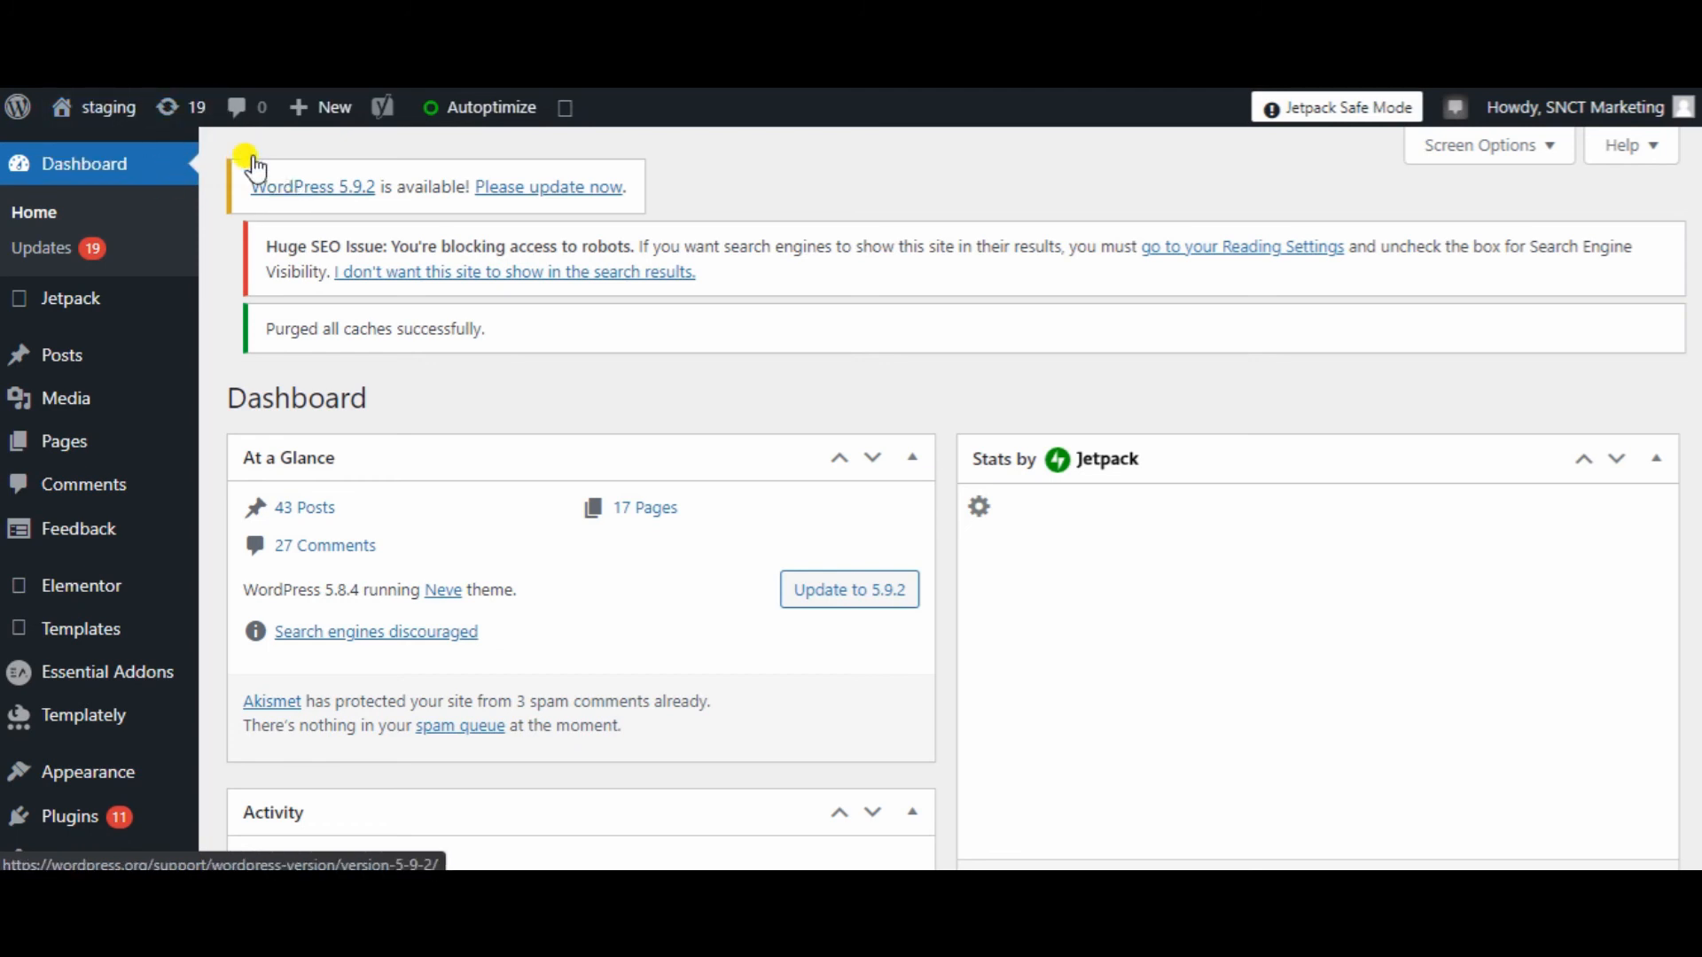
scroll(down, 3)
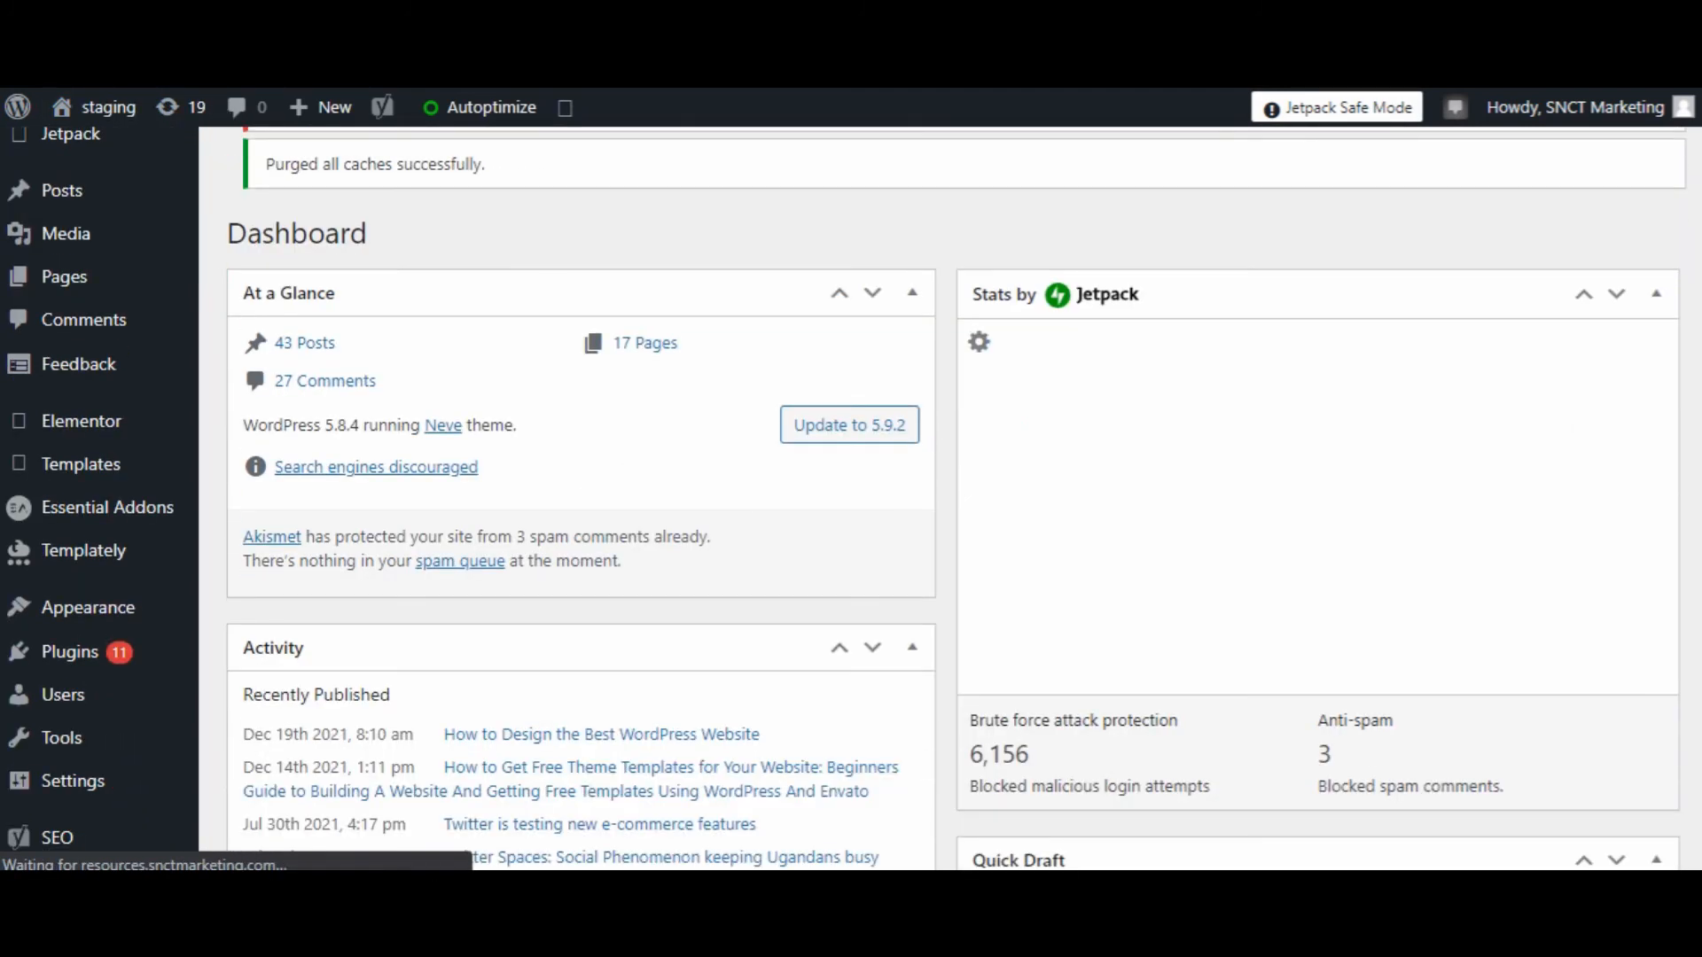
scroll(down, 3)
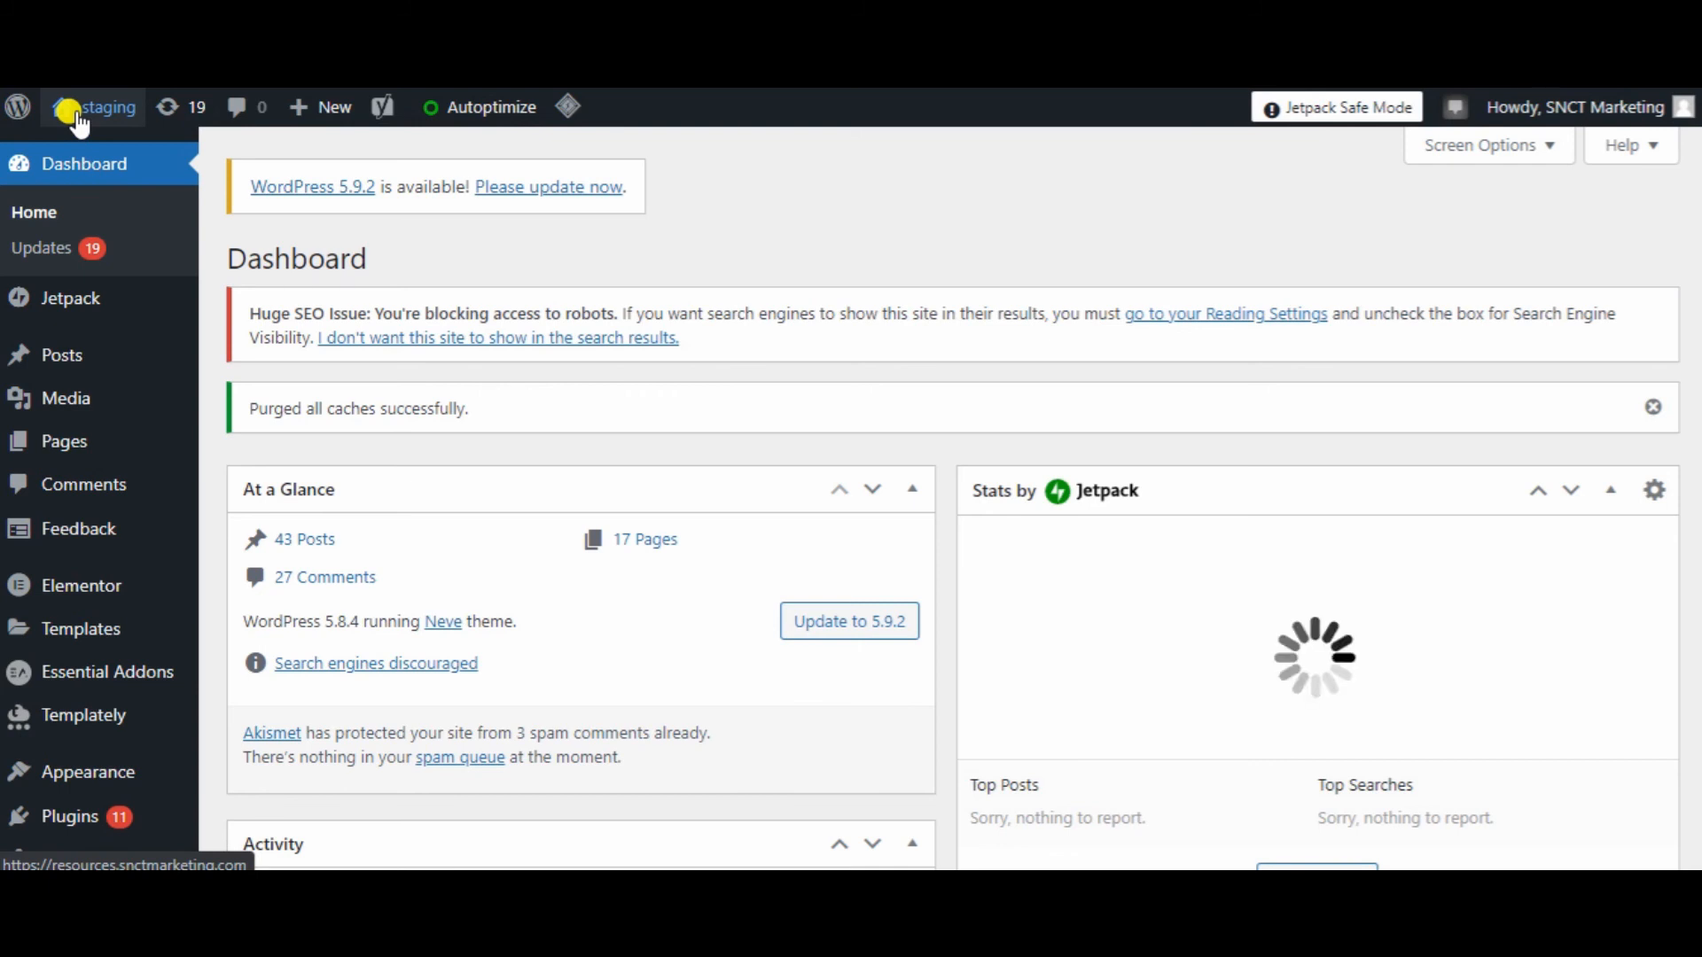
mouse_move(105, 106)
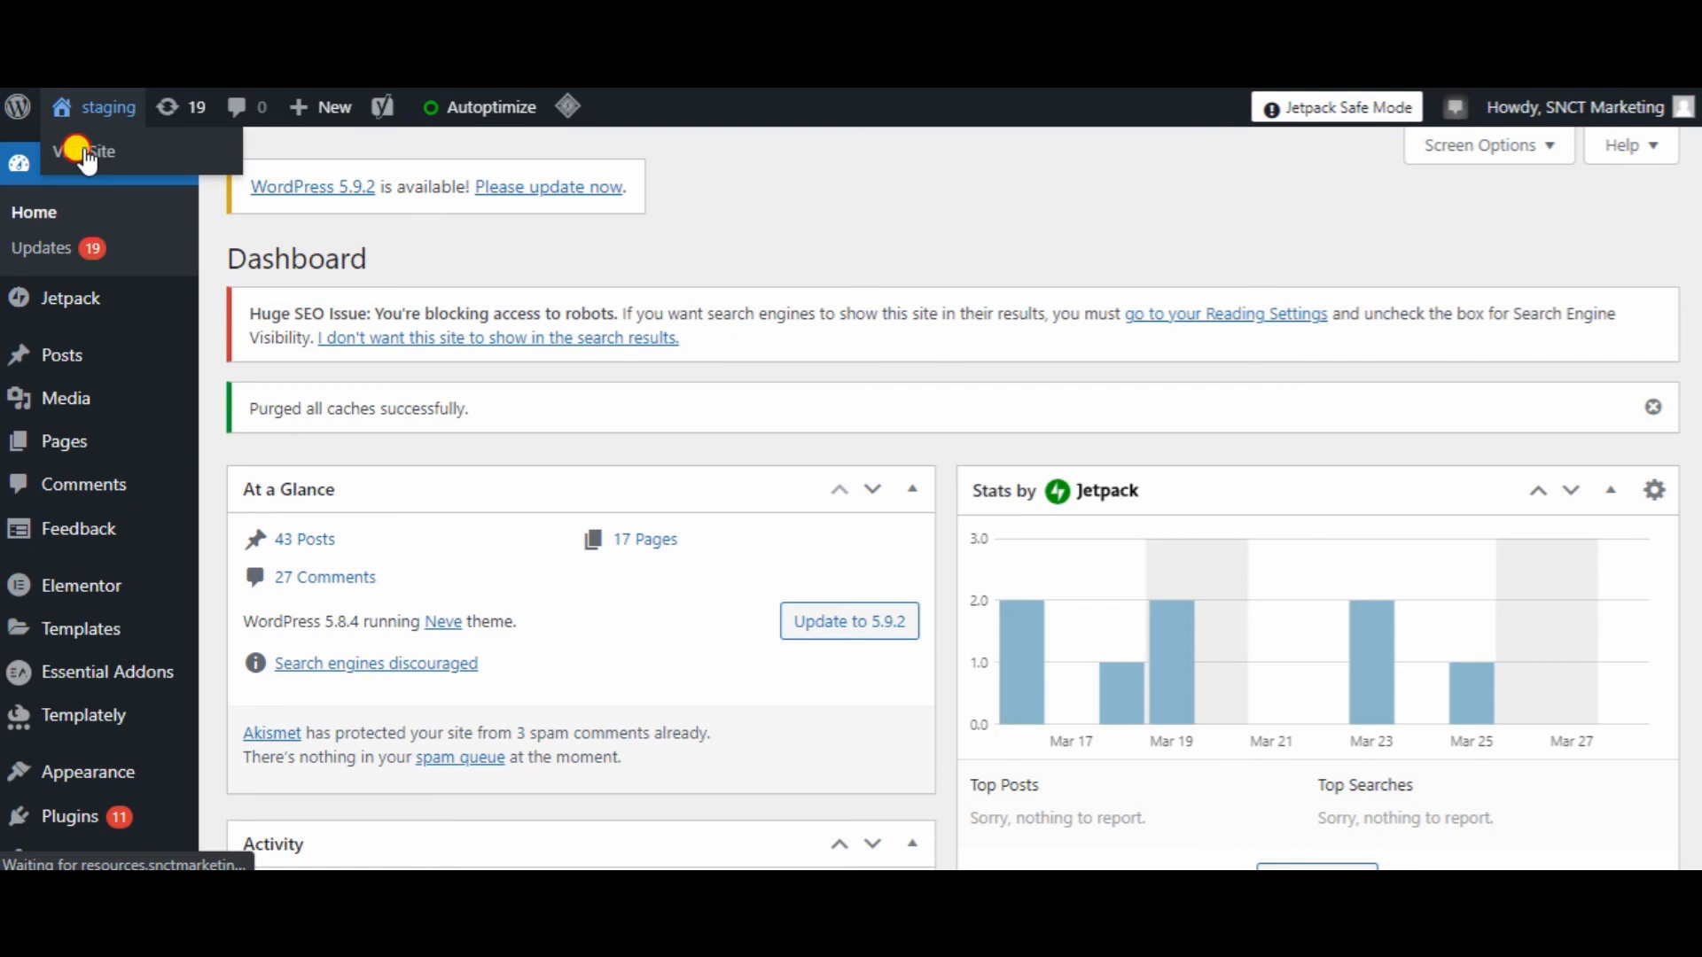
Use Visit Site from the admin bar to load the SNCT Marketing home page
click(89, 151)
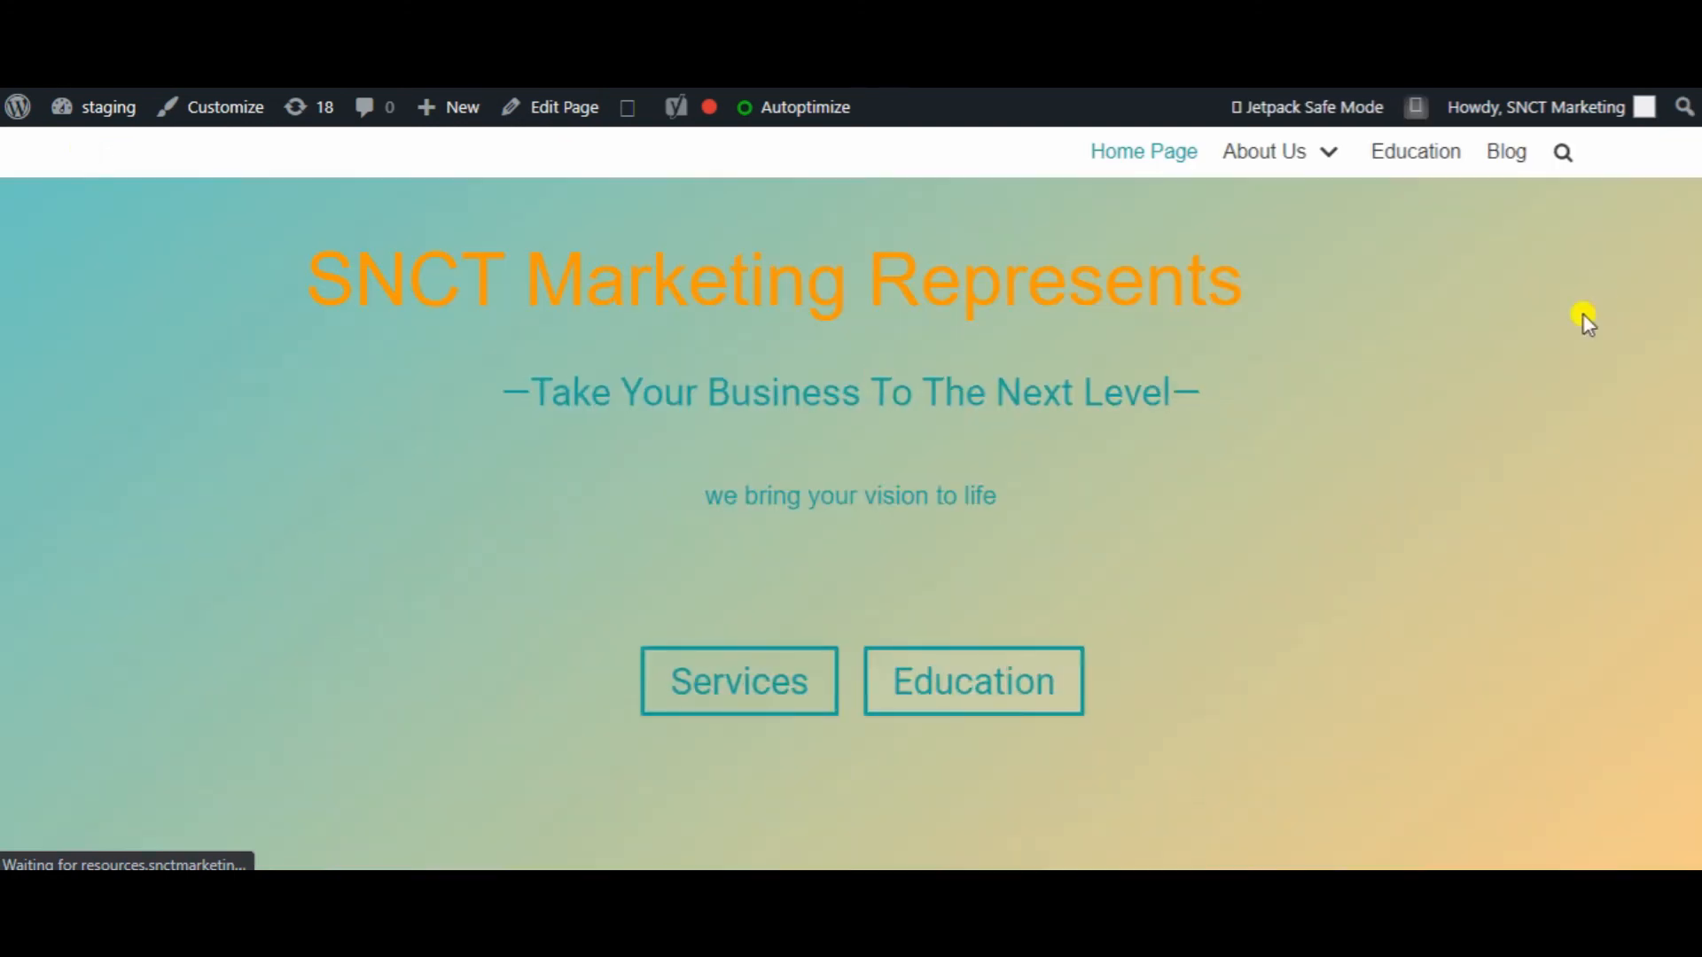